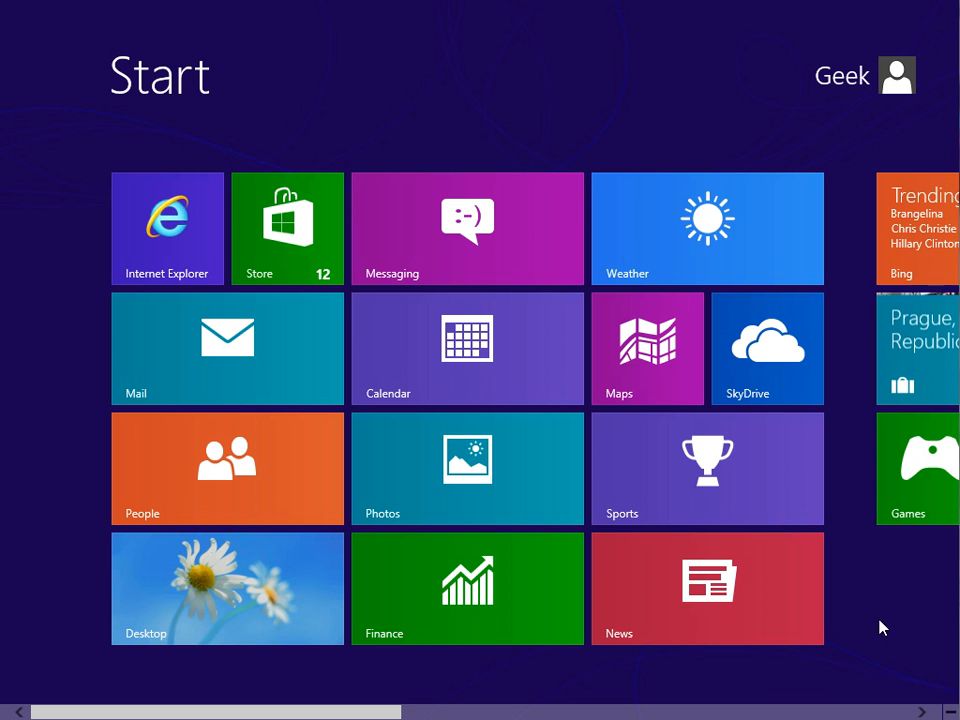
mouse_move(710, 653)
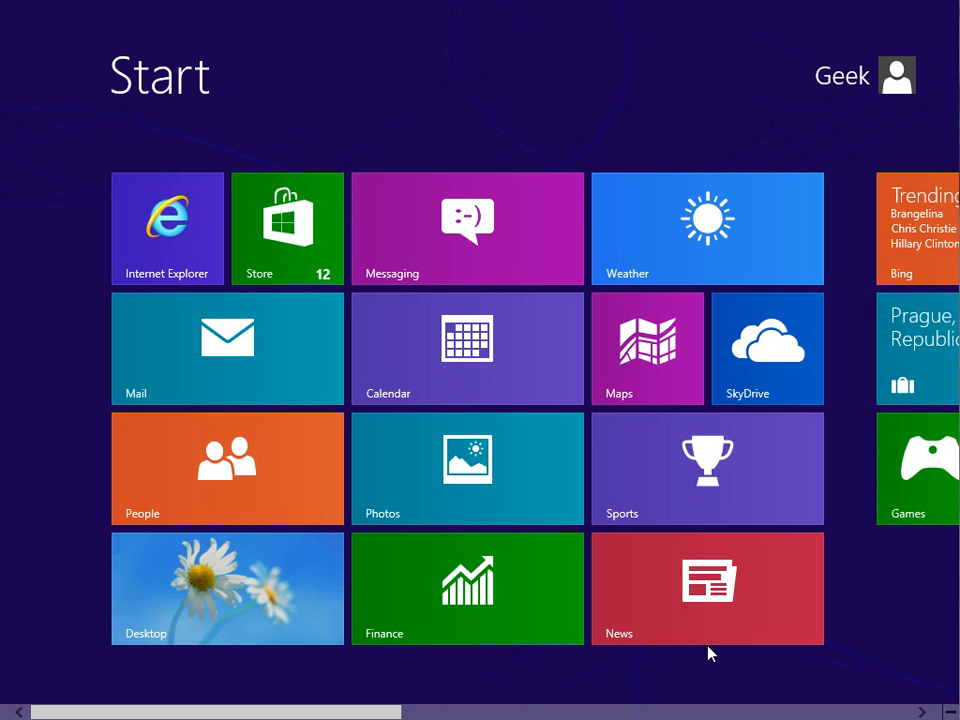
Leave the Start screen and land on the Windows 8 desktop.
left_click(226, 588)
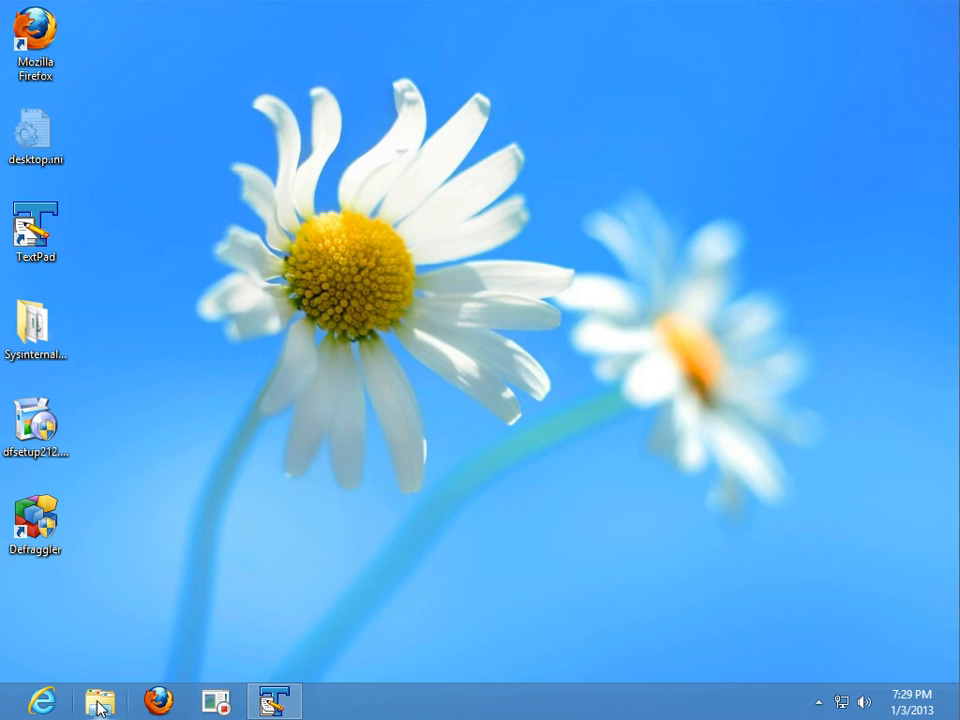
mouse_move(98, 702)
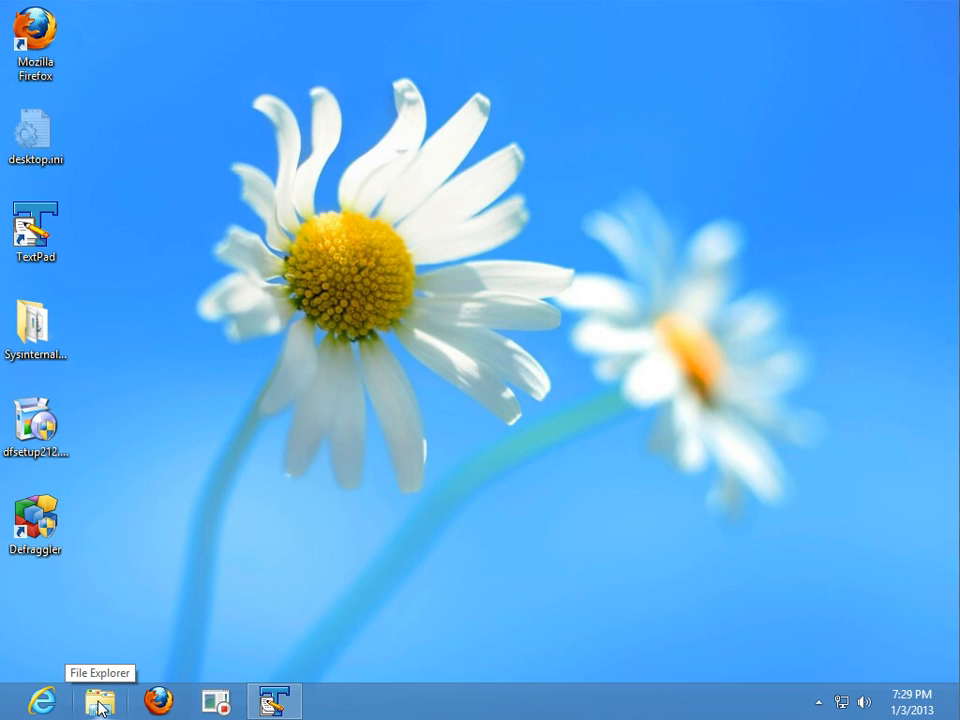
Create a folder named 'Start' at the root of C: and enter it.
left_click(98, 700)
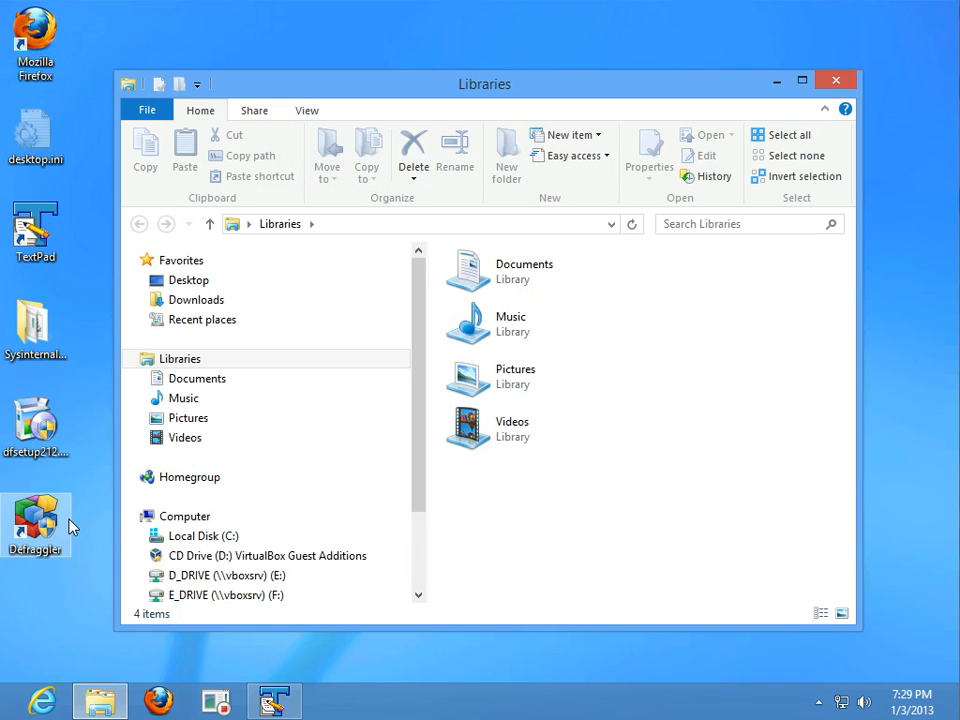
left_click(203, 535)
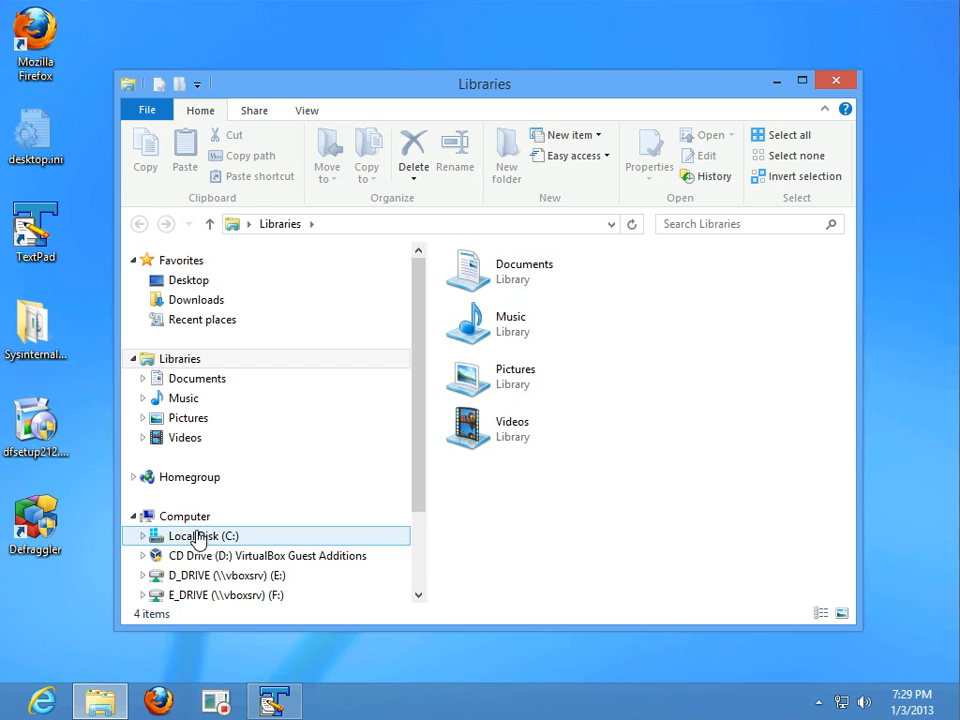
double_click(203, 535)
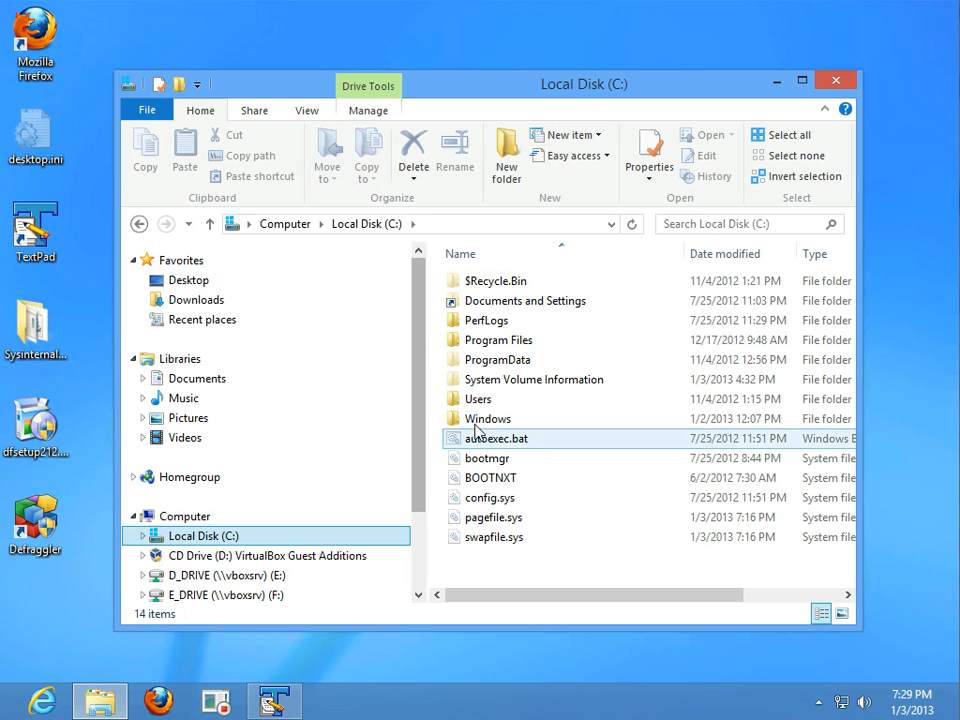
mouse_move(568, 447)
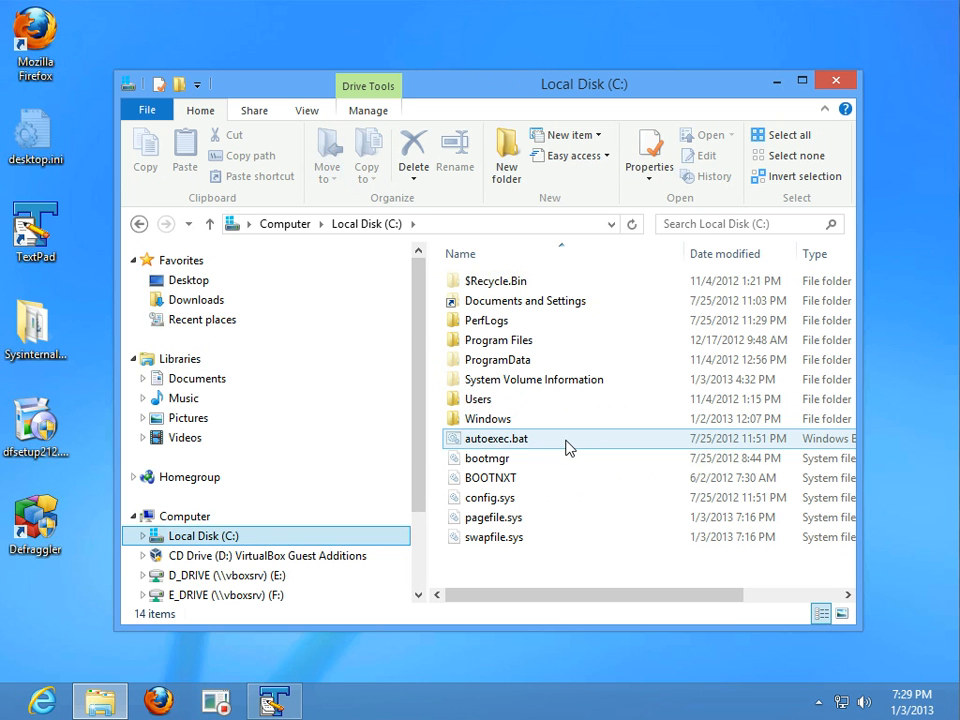
right_click(565, 445)
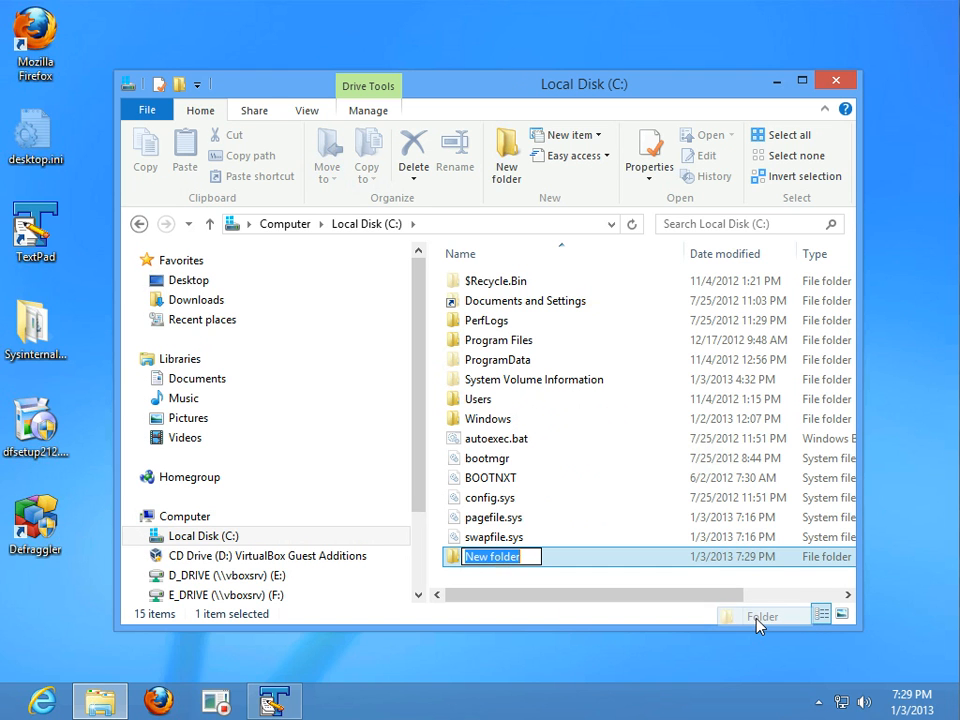
type("S")
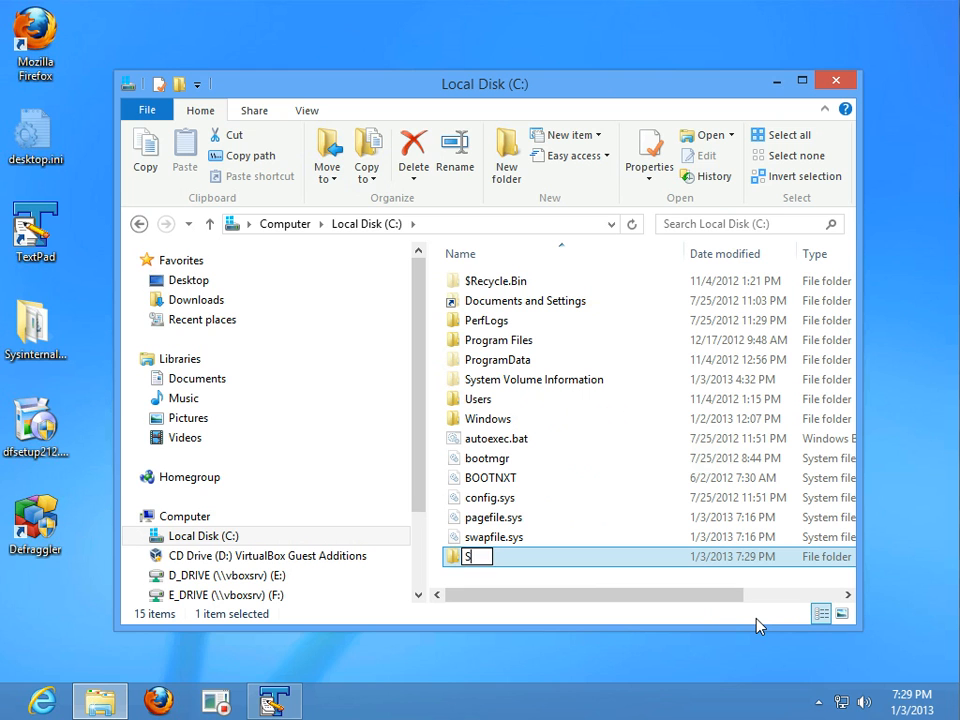
type("tart")
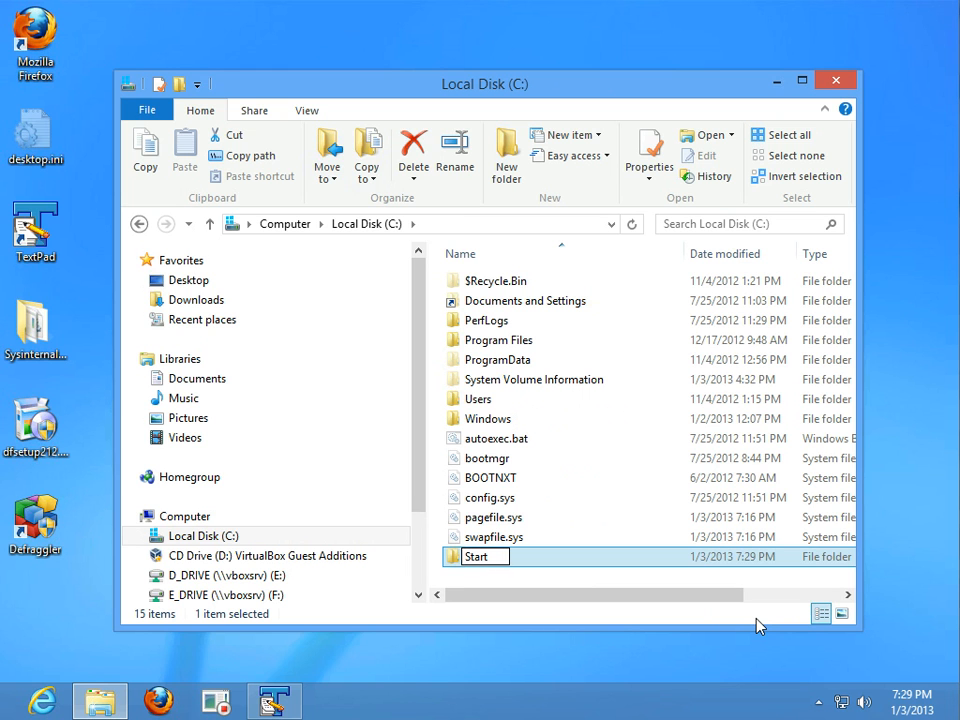
double_click(477, 556)
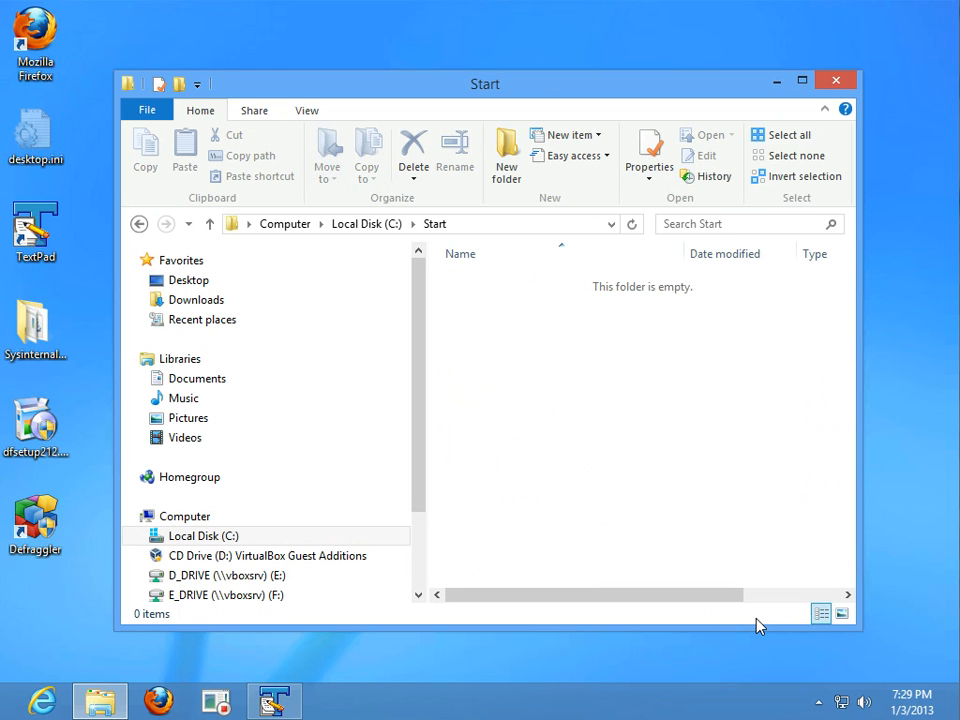
Create a 'Log off' shortcut targeting C:\Windows\System32\shutdown.exe -l -f.
right_click(500, 366)
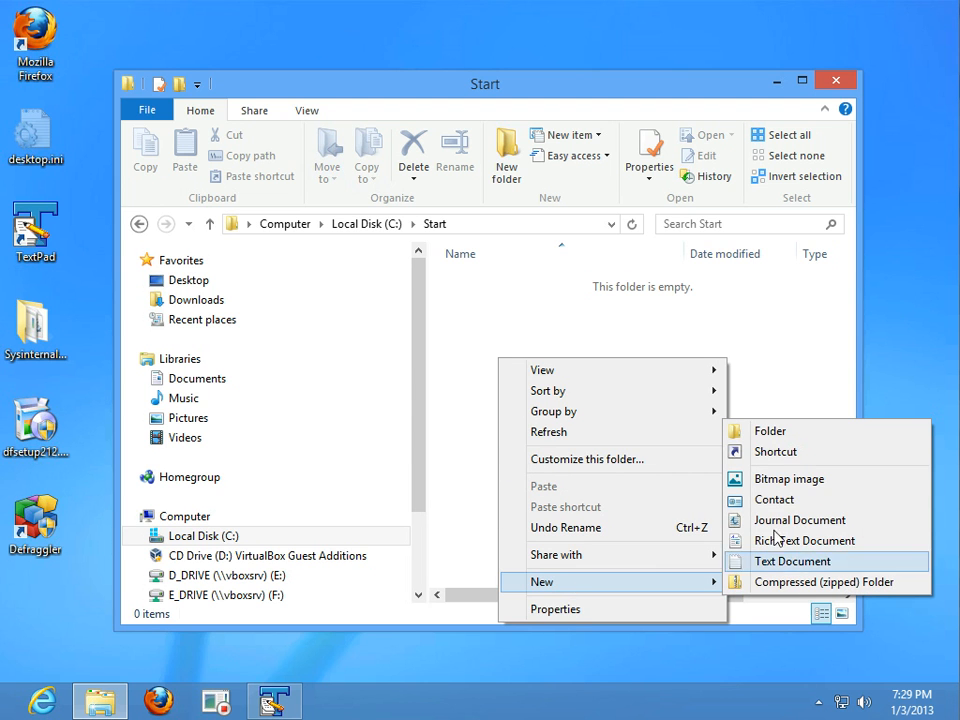
left_click(775, 451)
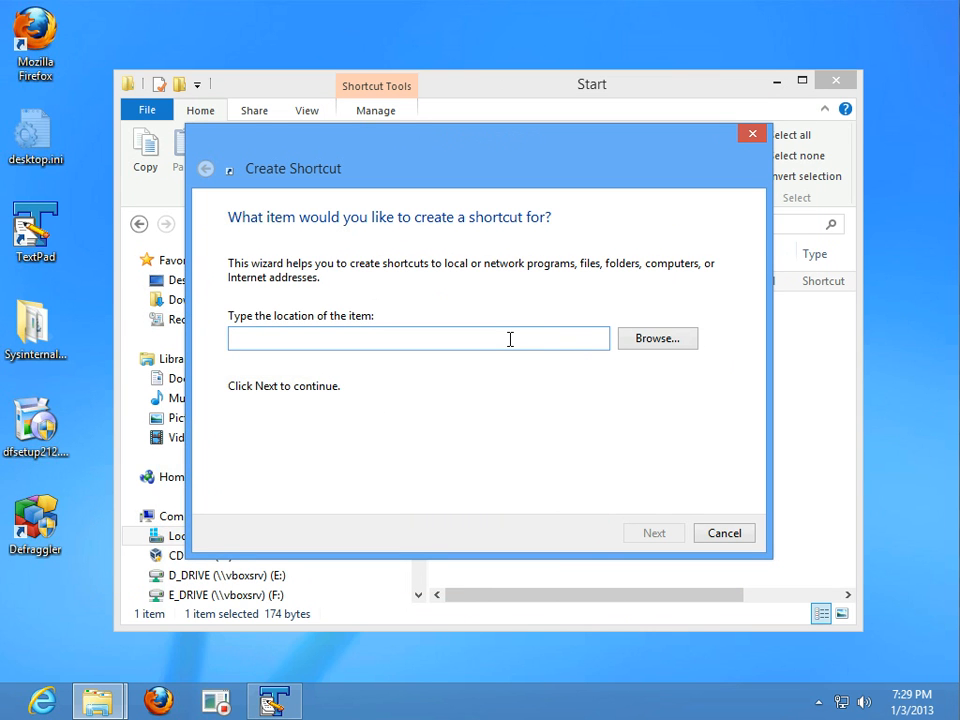
type("C:\\Windows\\System32\\shutdown.exe -l -f")
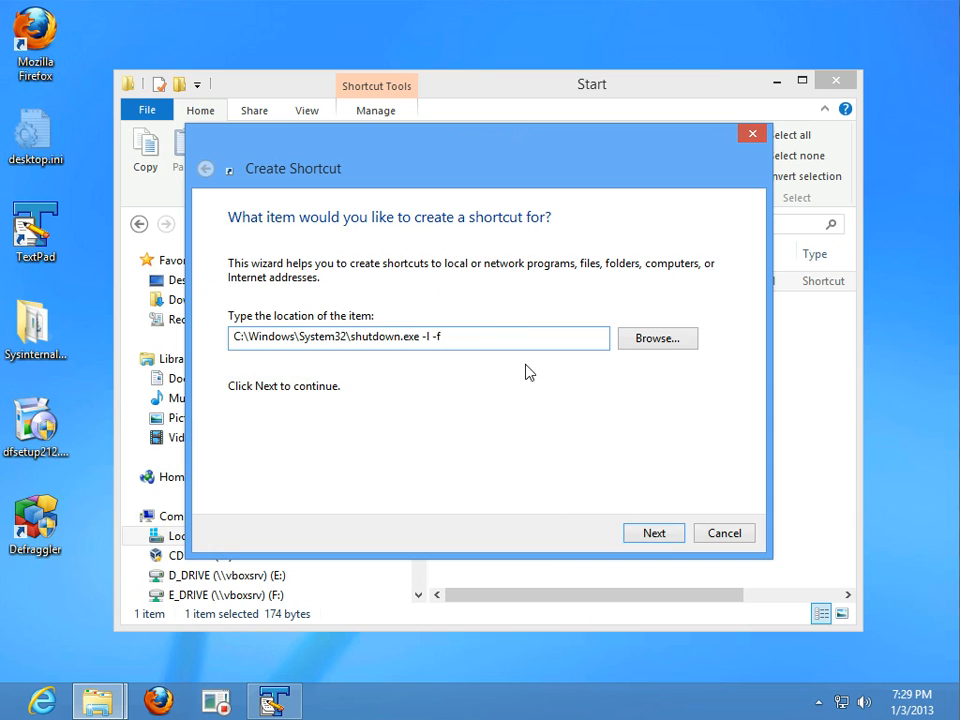
left_click(653, 532)
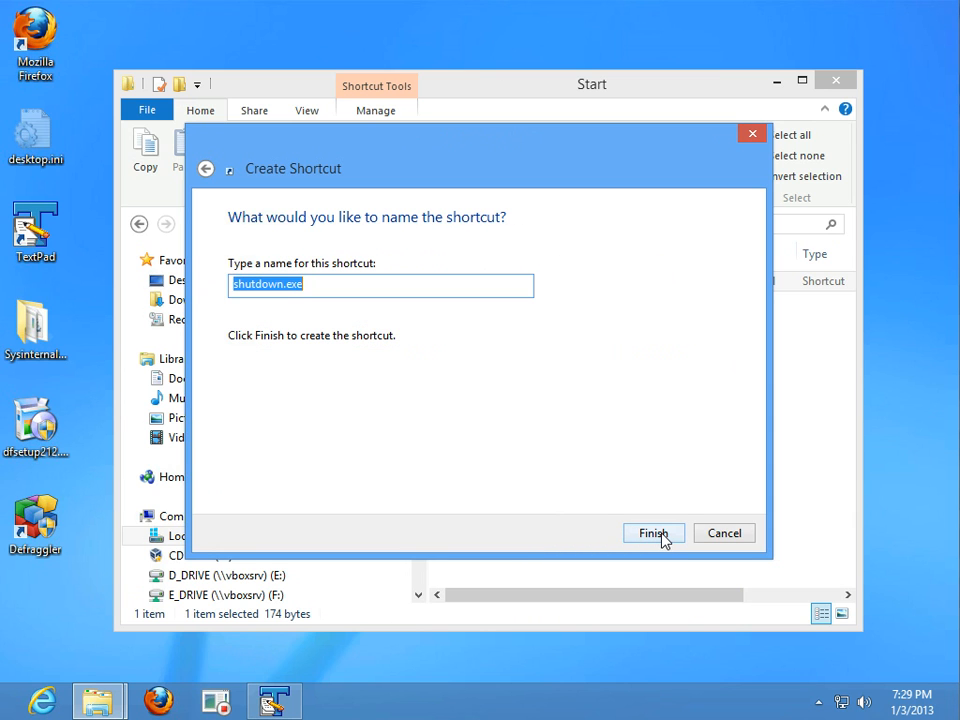
type("L")
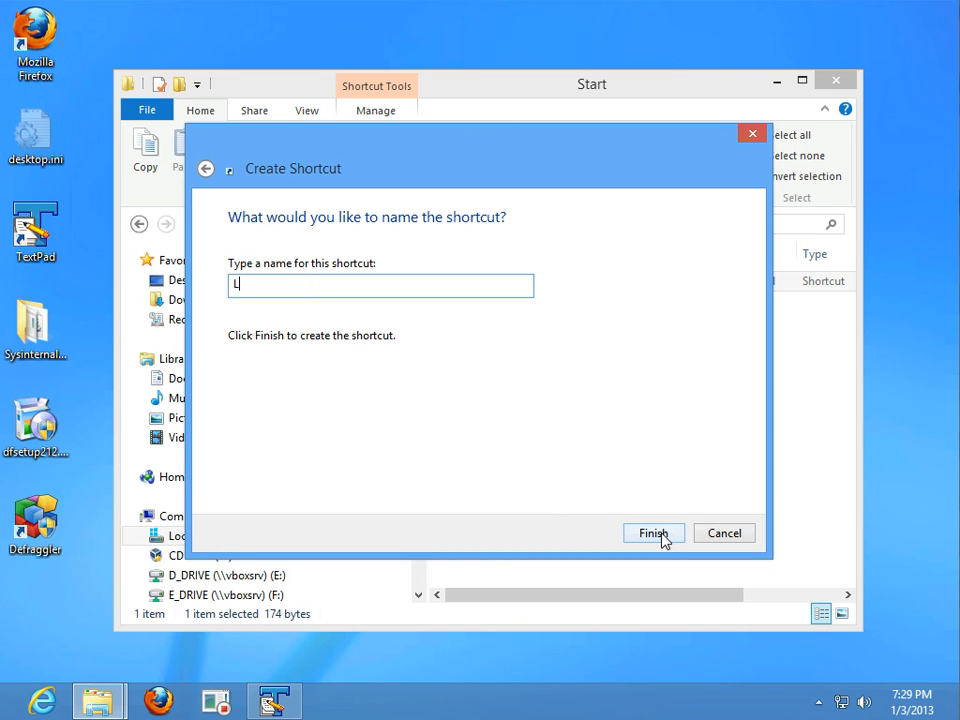
type("og o")
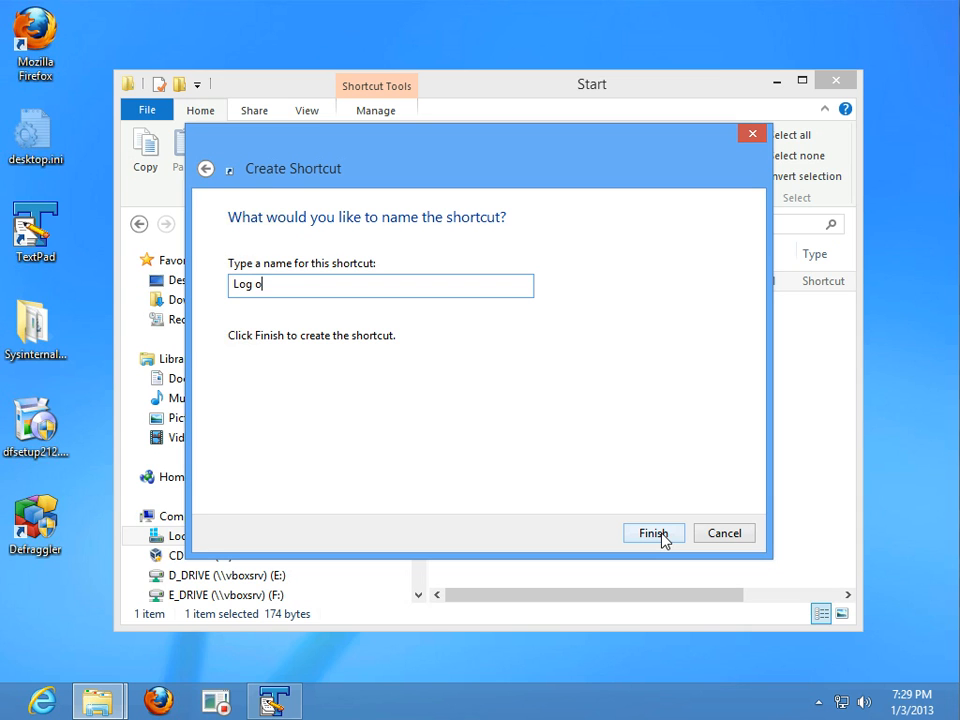
type("ff")
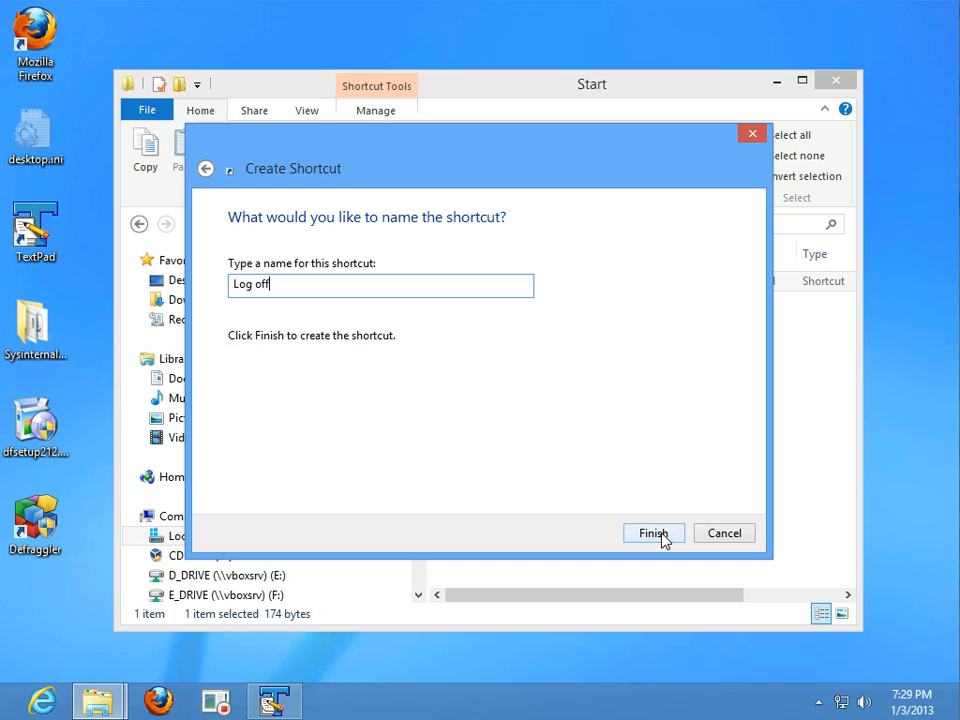
left_click(653, 532)
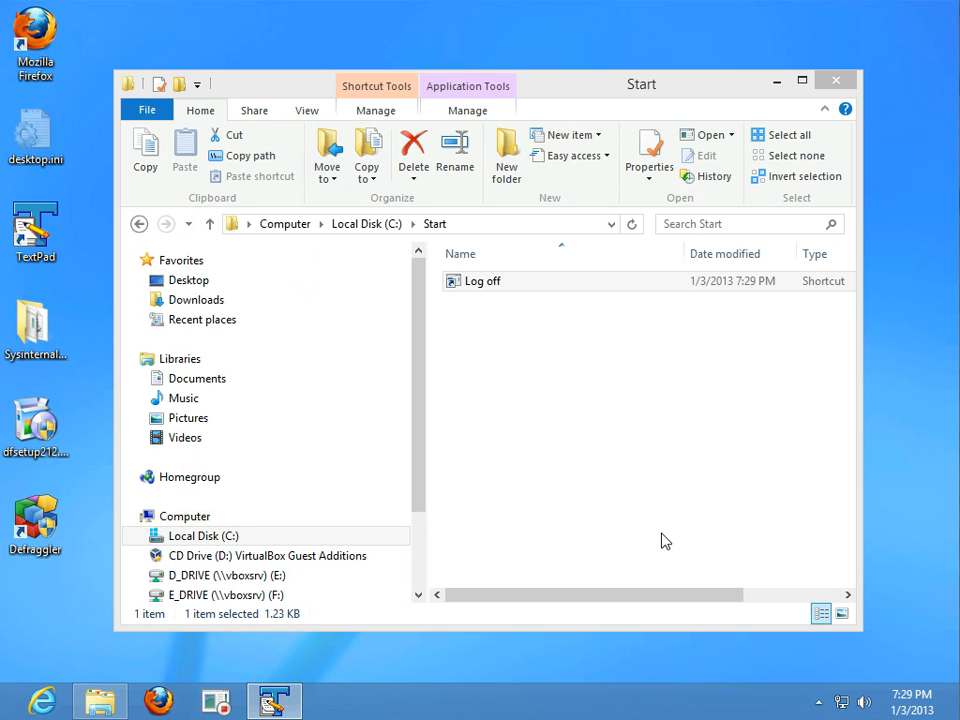
mouse_move(572, 471)
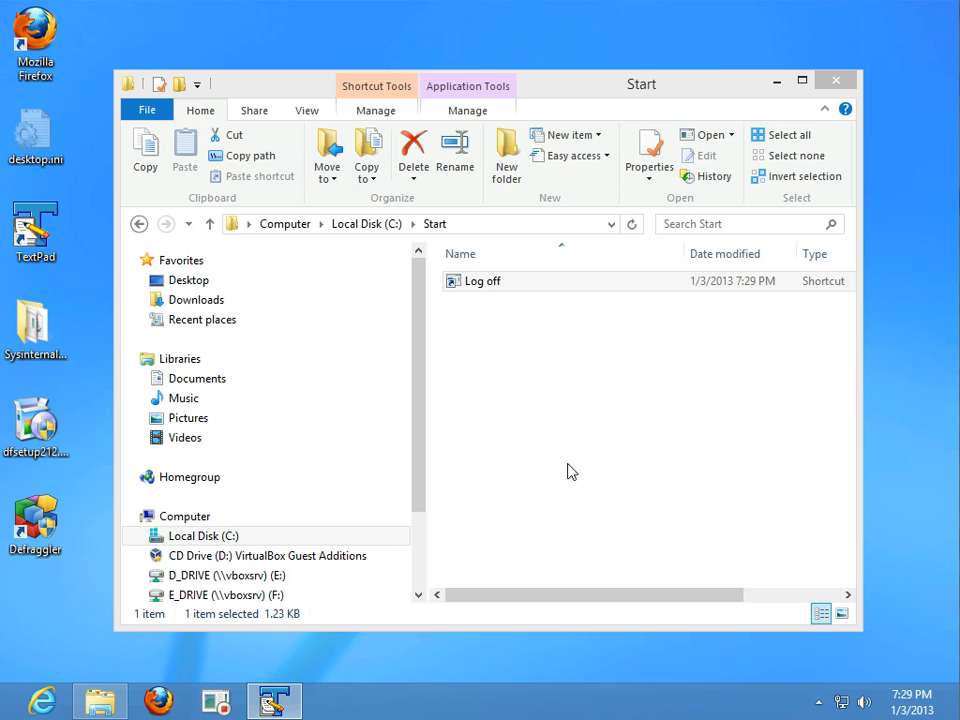
mouse_move(487, 360)
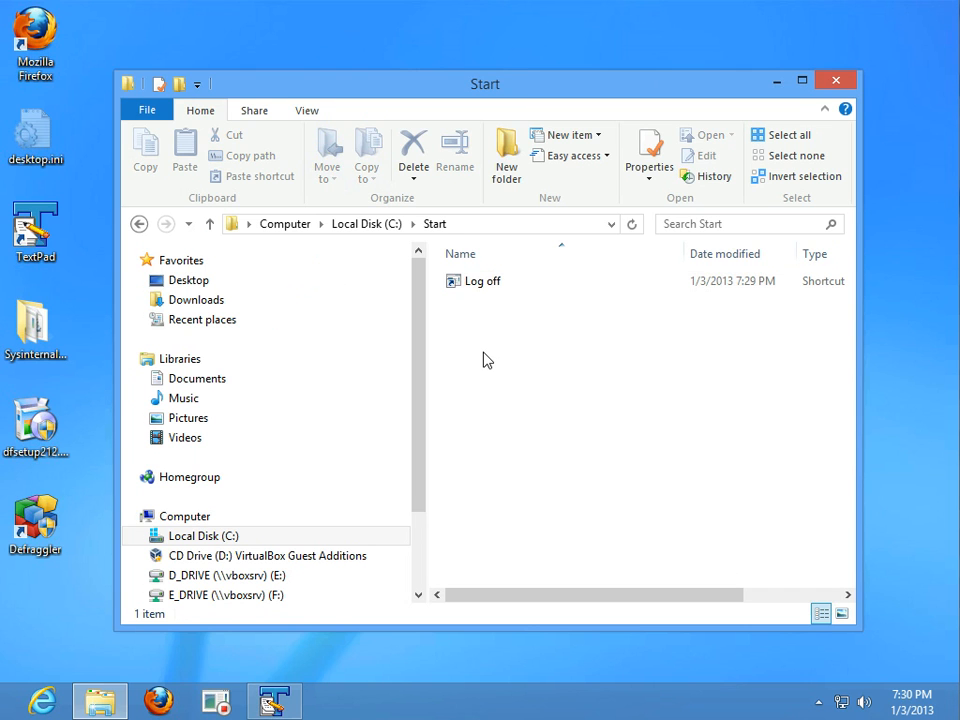
Create a 'Restart' shortcut using the restart command taken from the TextPad notes.
right_click(487, 360)
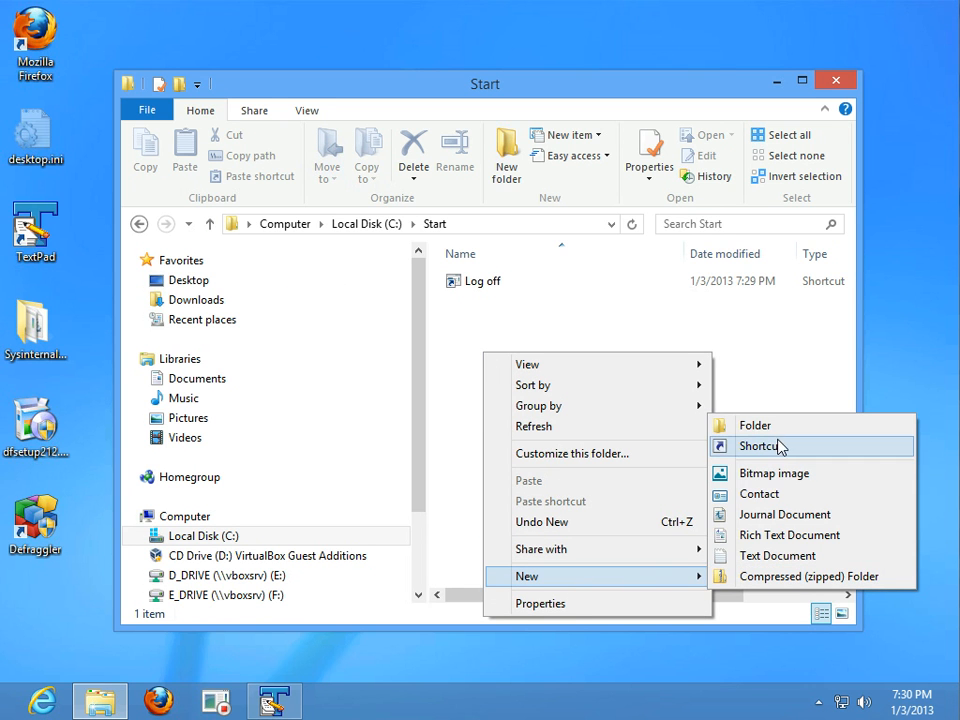
left_click(762, 446)
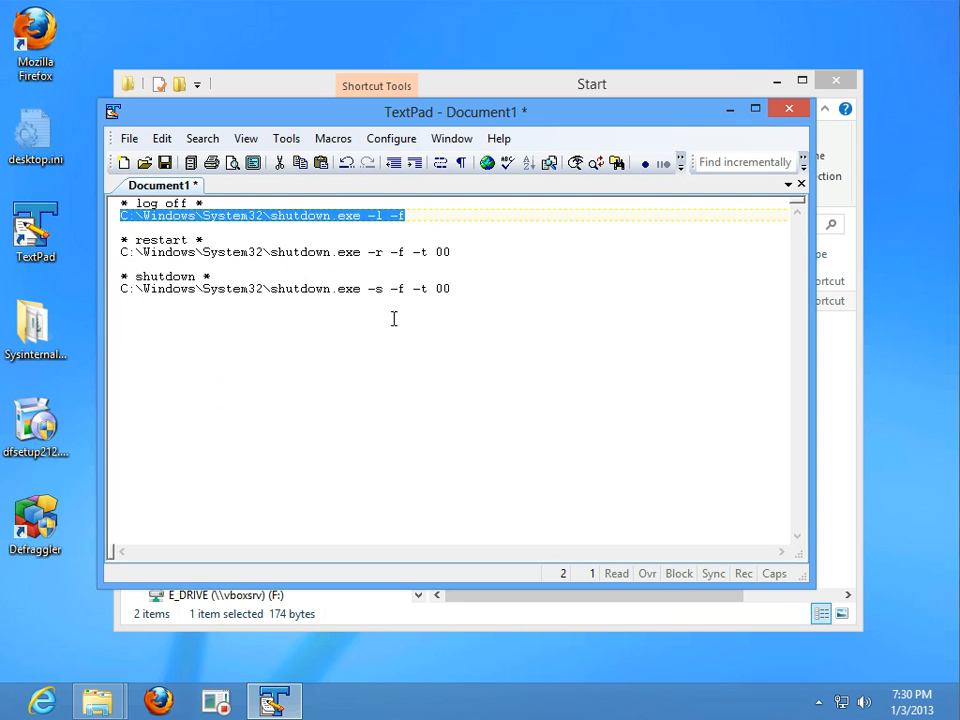
left_click(457, 251)
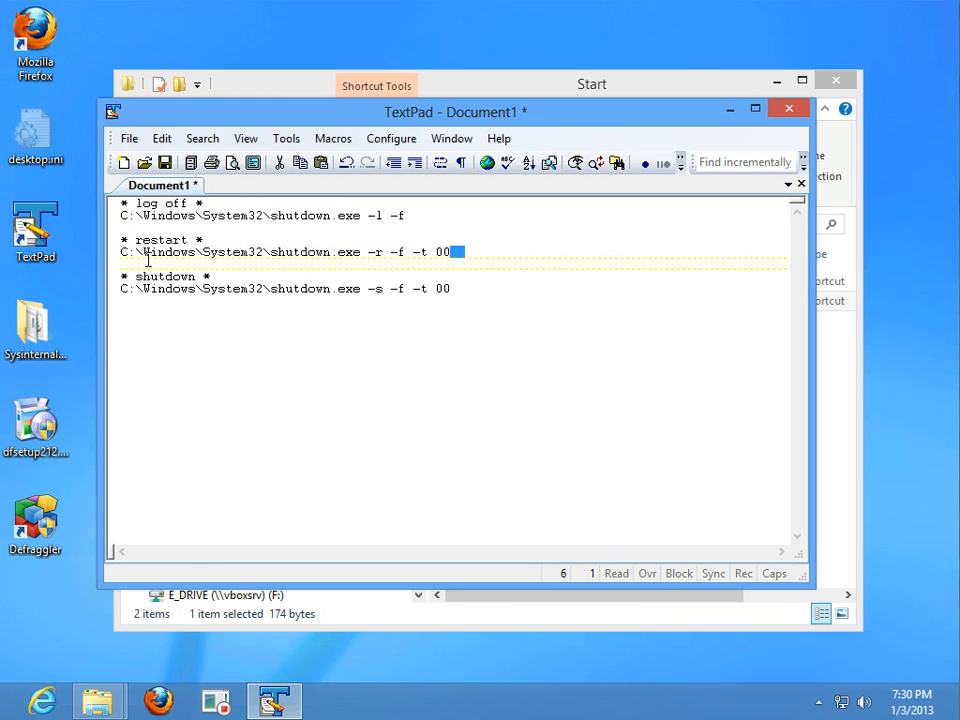
triple_click(285, 251)
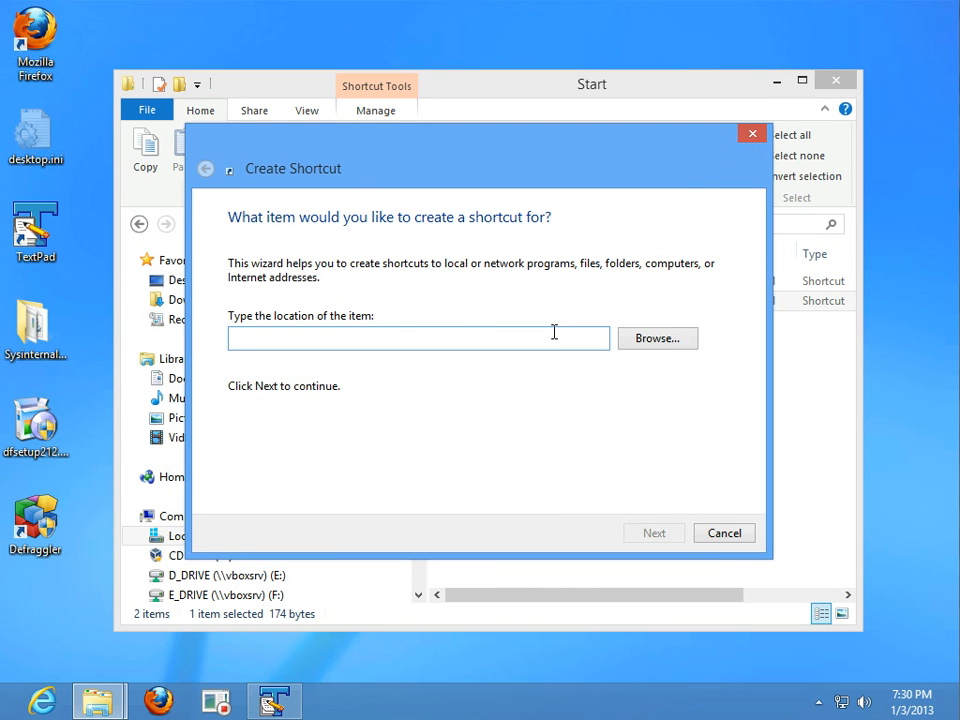
left_click(653, 532)
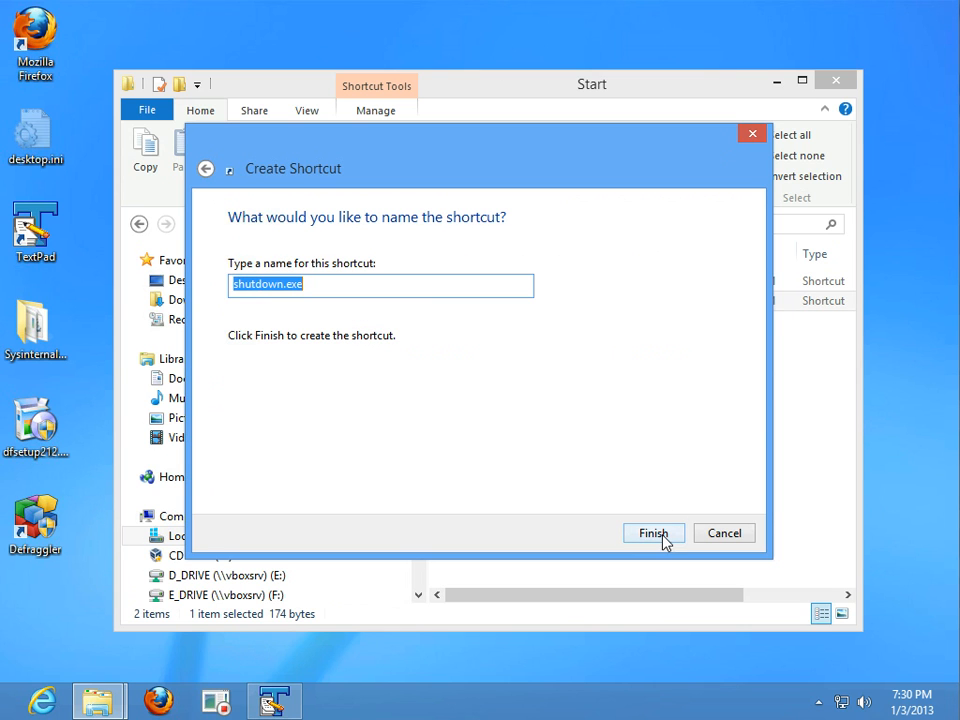
type("Restart")
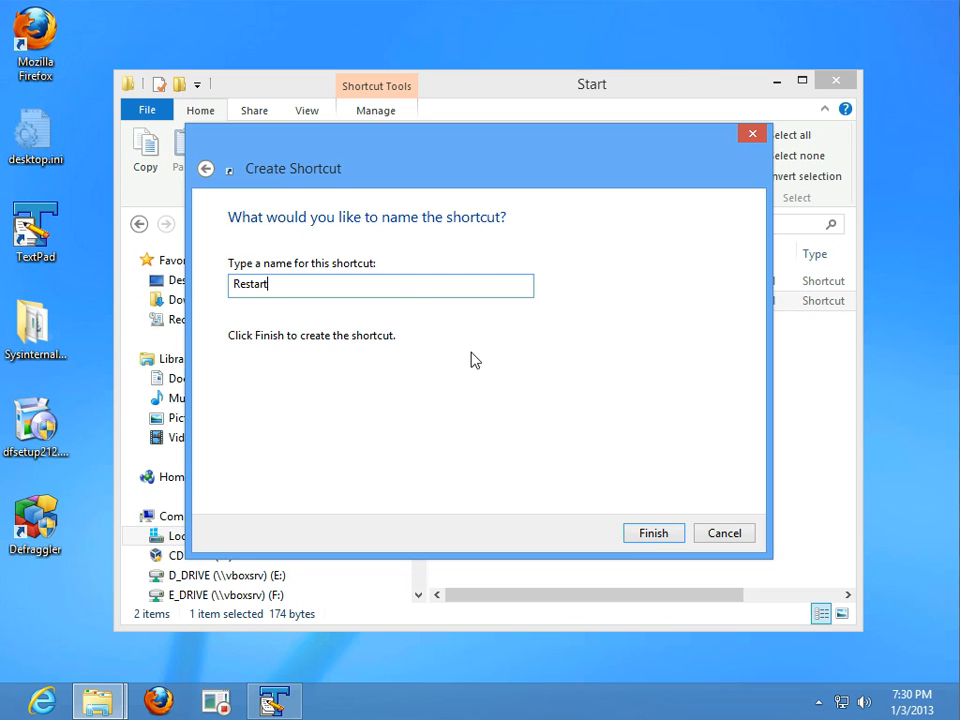
left_click(653, 532)
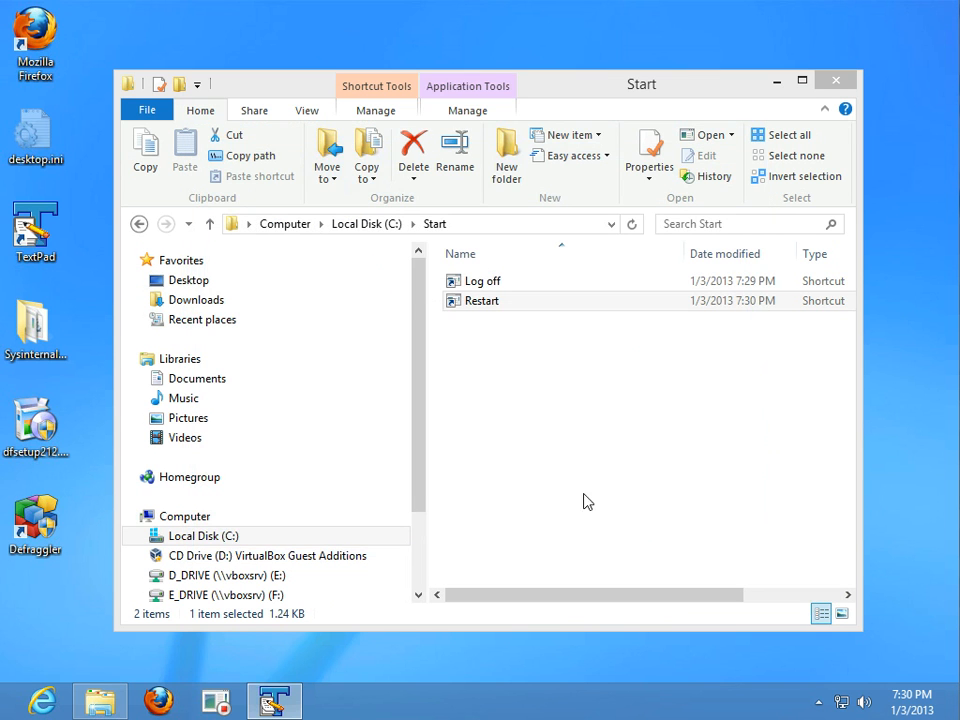
Create a 'Shutdown' shortcut targeting C:\Windows\System32\shutdown.exe -s -f -t 00.
right_click(588, 500)
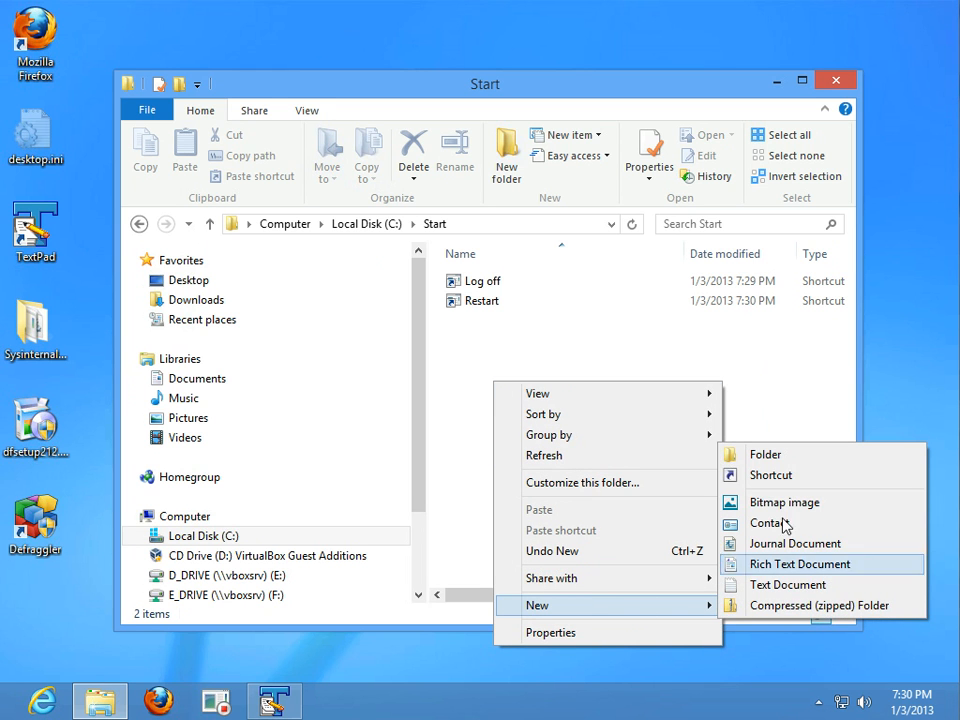
left_click(771, 475)
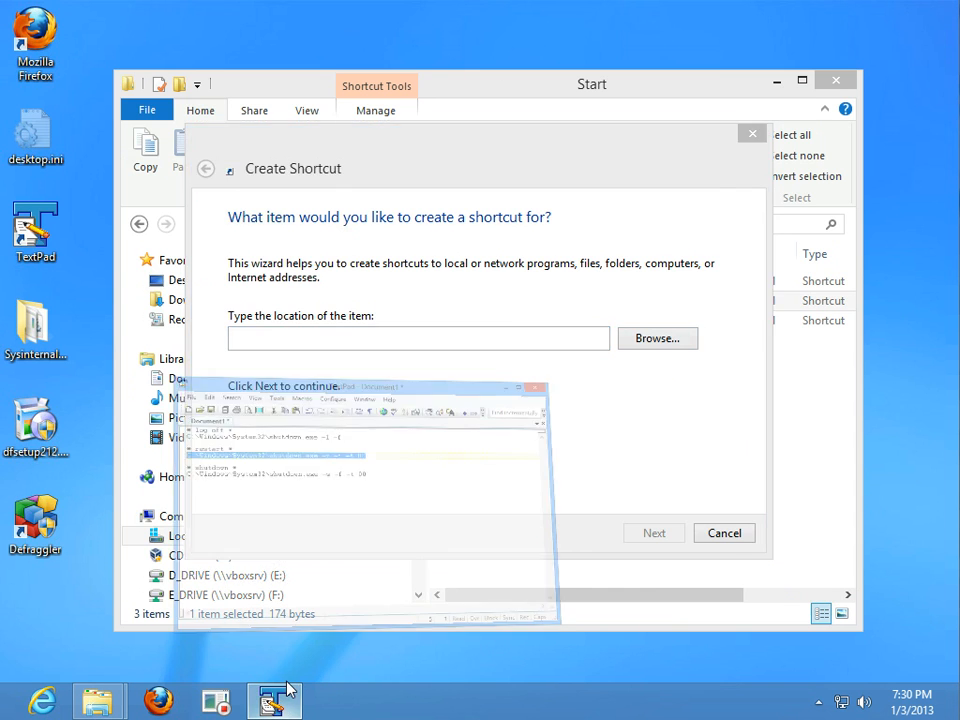
left_click(274, 700)
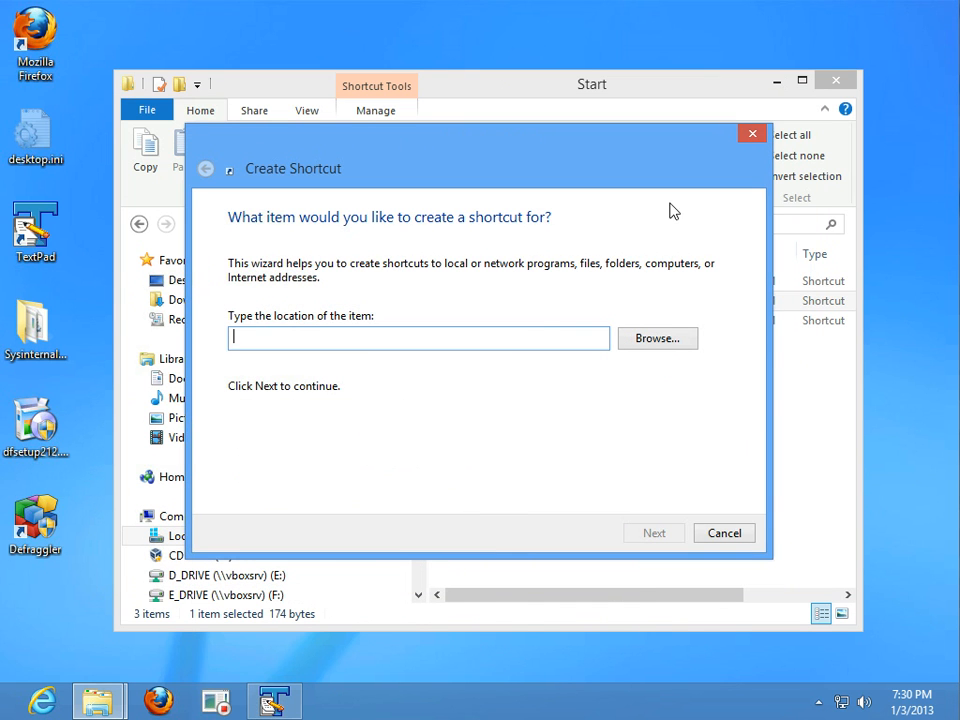
mouse_move(519, 339)
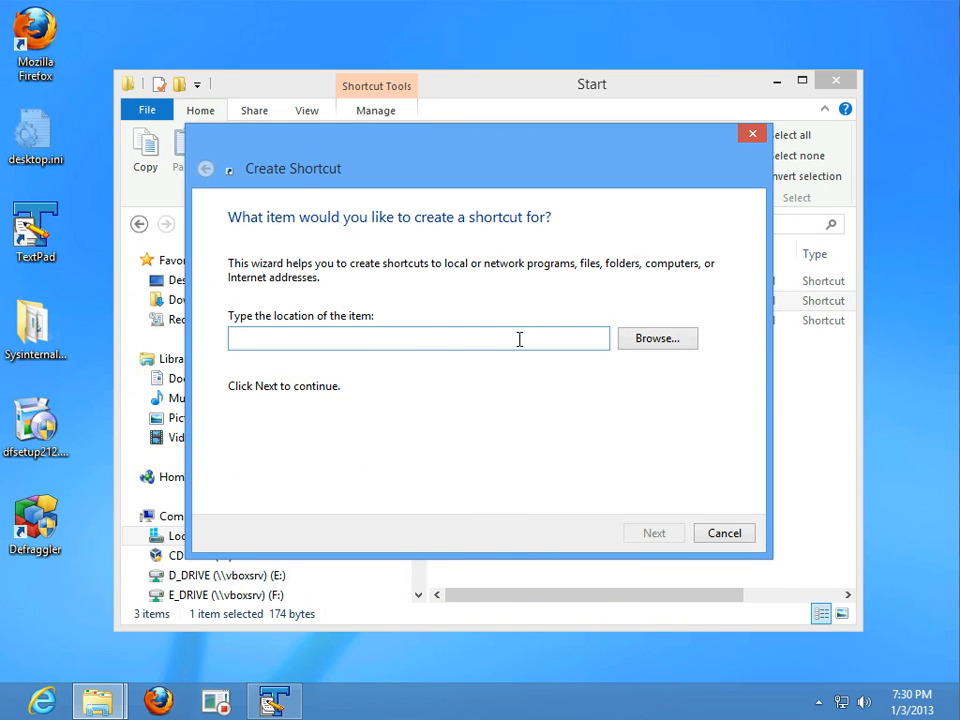
type("C:\\Windows\\System32\\shutdown.exe -s -f -t 00")
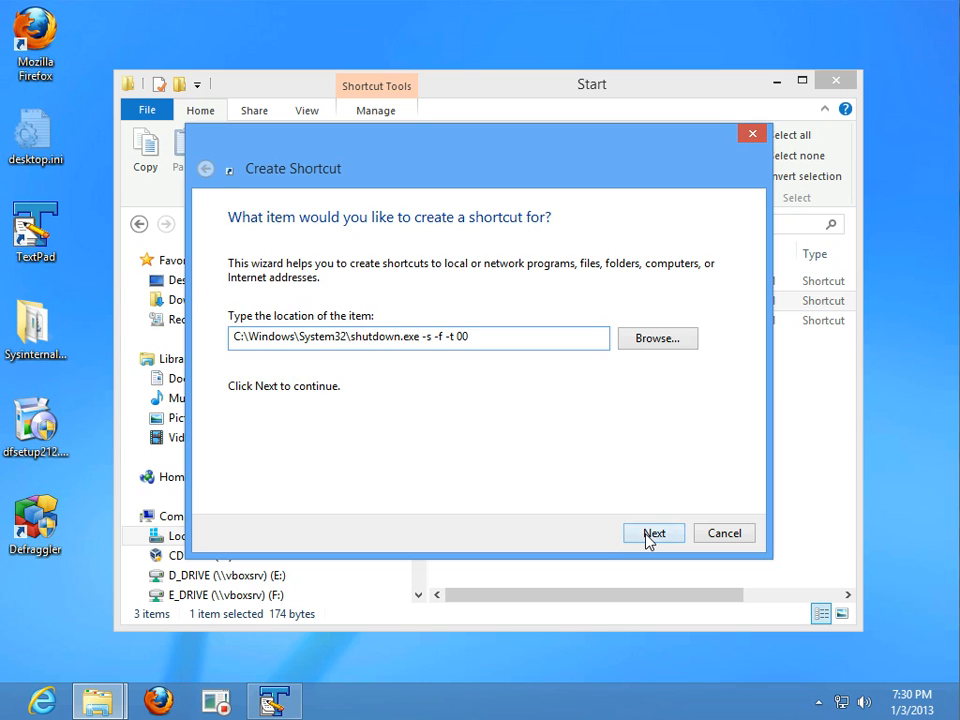
left_click(653, 533)
type("Shutdown")
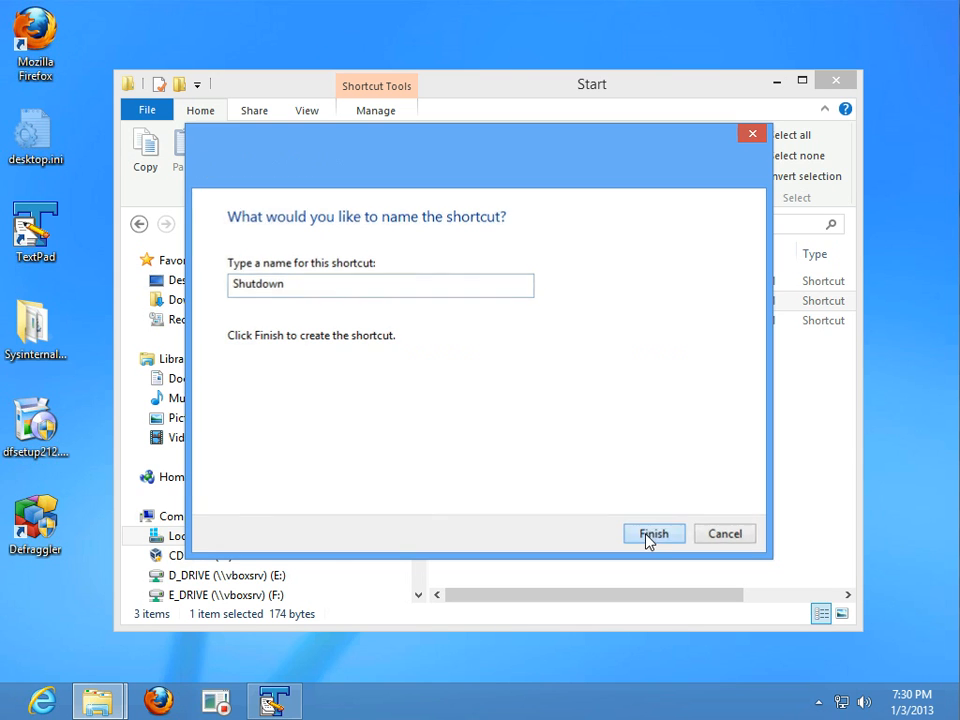
left_click(653, 533)
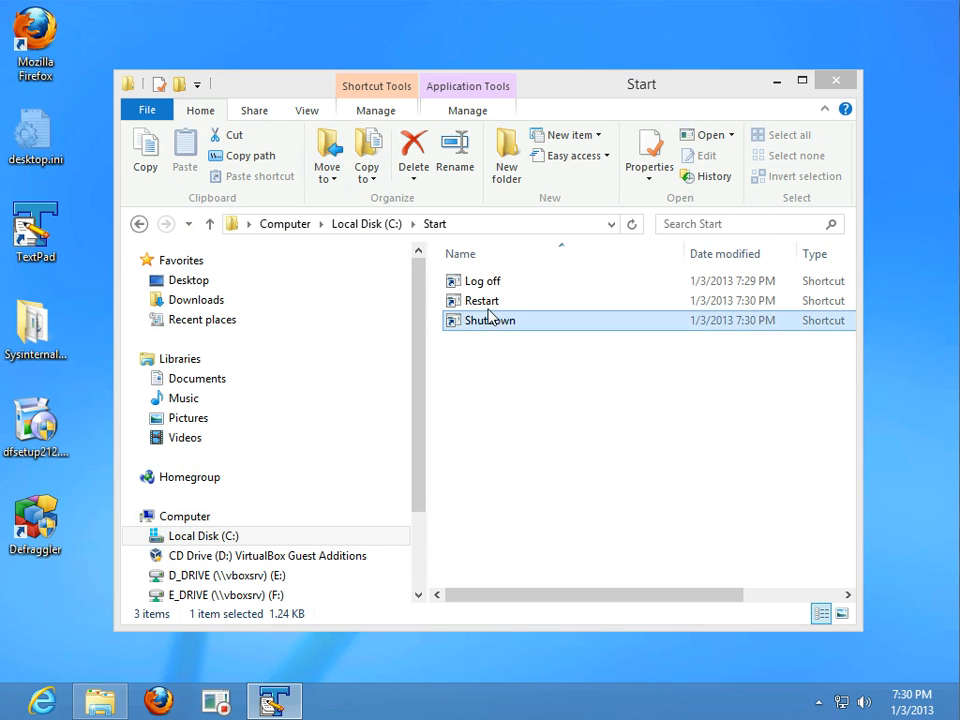
In the Log off shortcut's properties, set Run to Minimized.
right_click(483, 281)
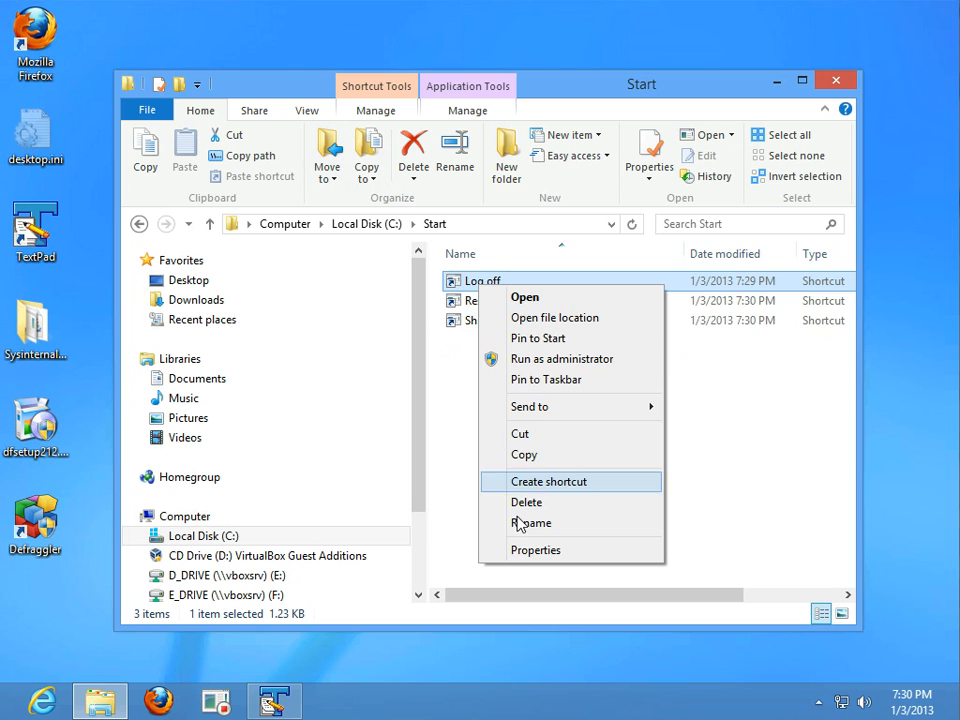
left_click(535, 549)
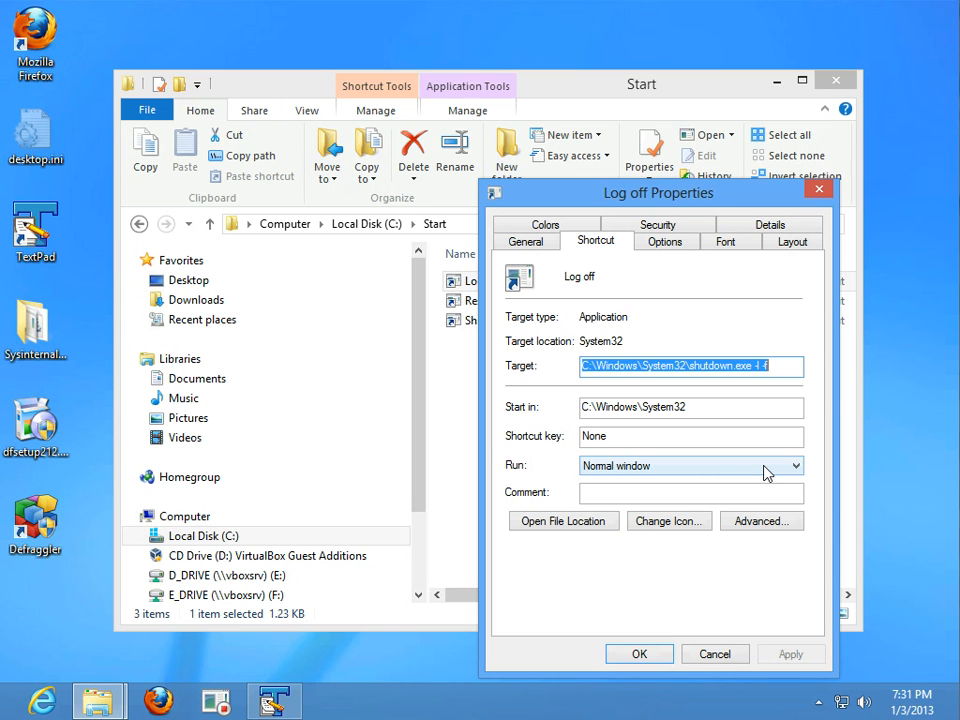
left_click(795, 465)
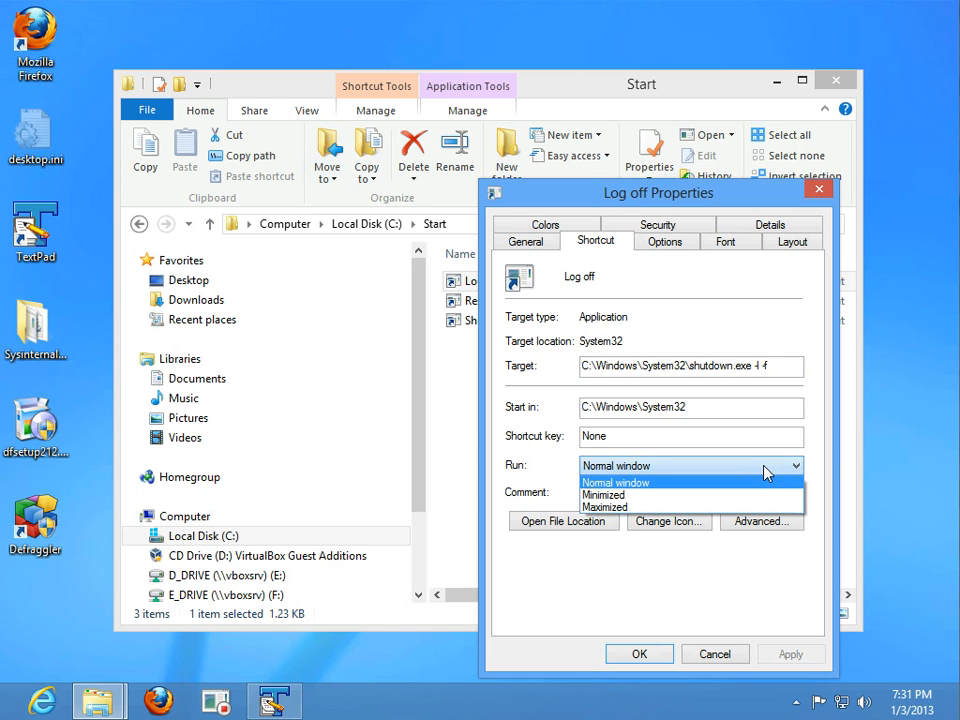
mouse_move(603, 495)
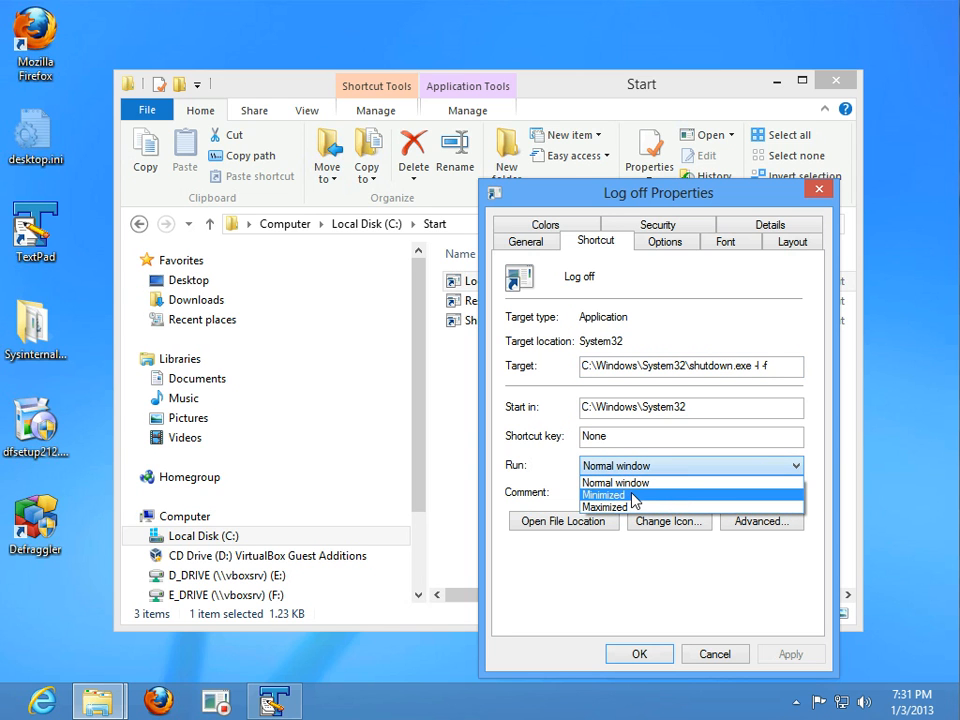
left_click(603, 494)
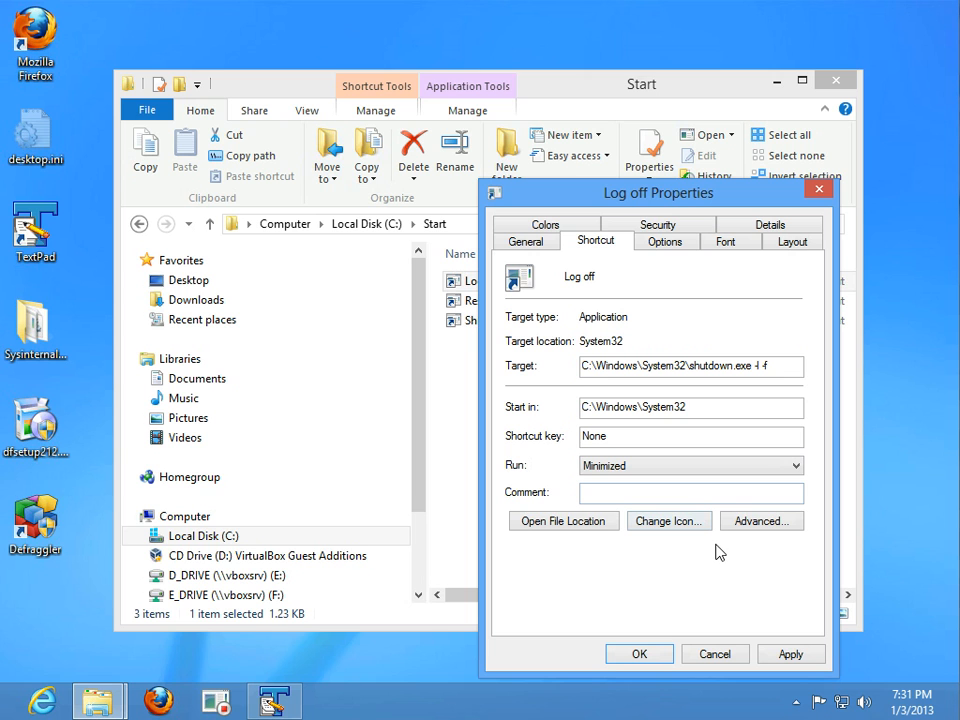
mouse_move(708, 556)
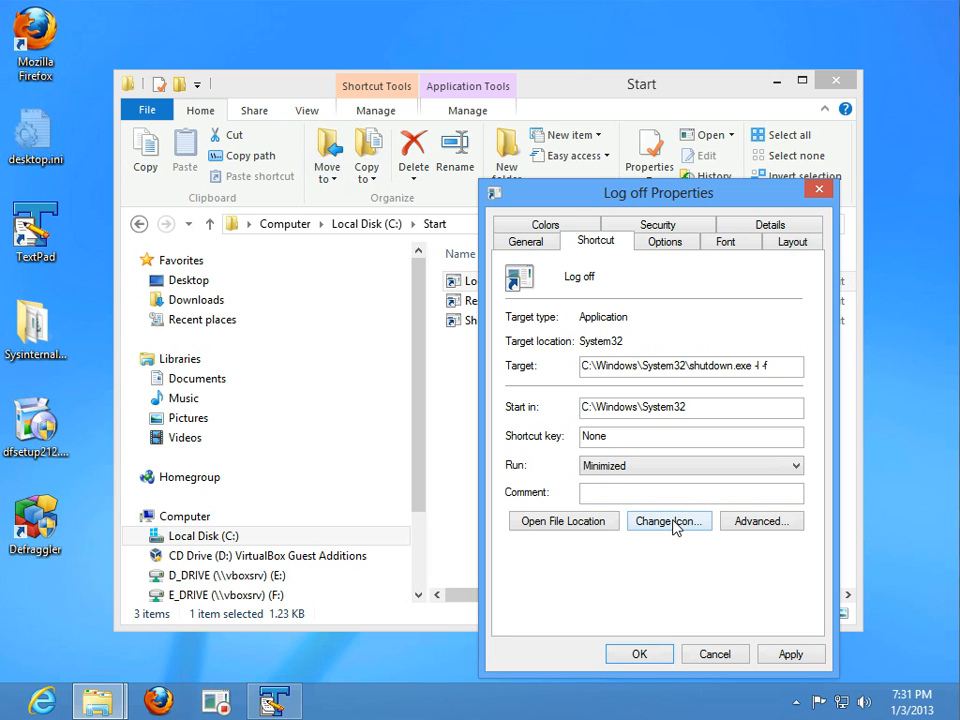
Reach the Change Icon picker for Log off, acknowledging shutdown.exe has no icons.
left_click(668, 520)
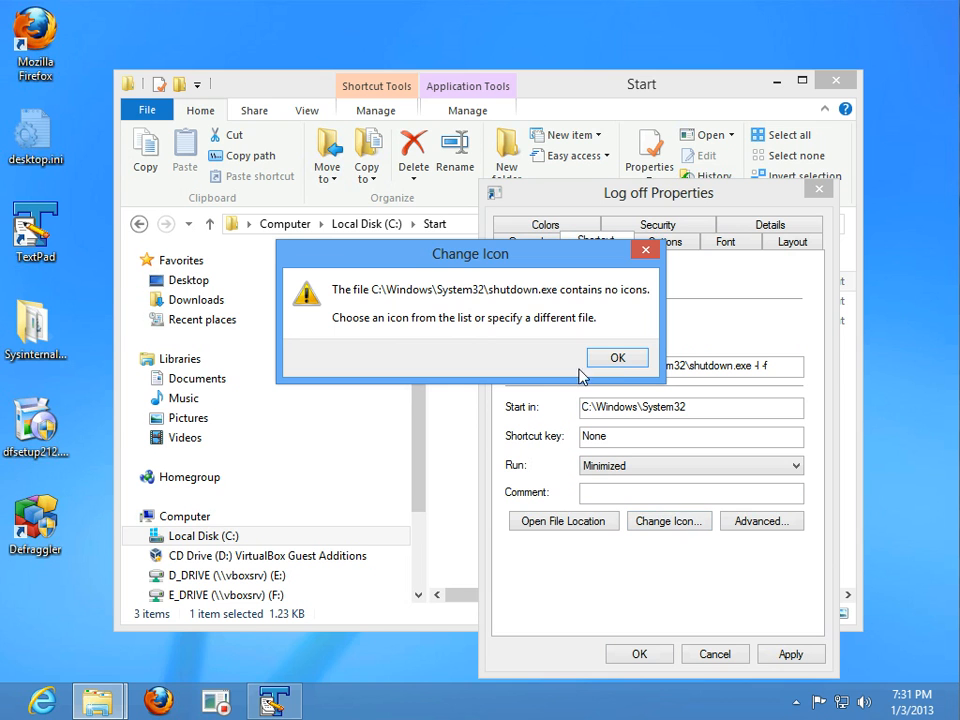
left_click(617, 358)
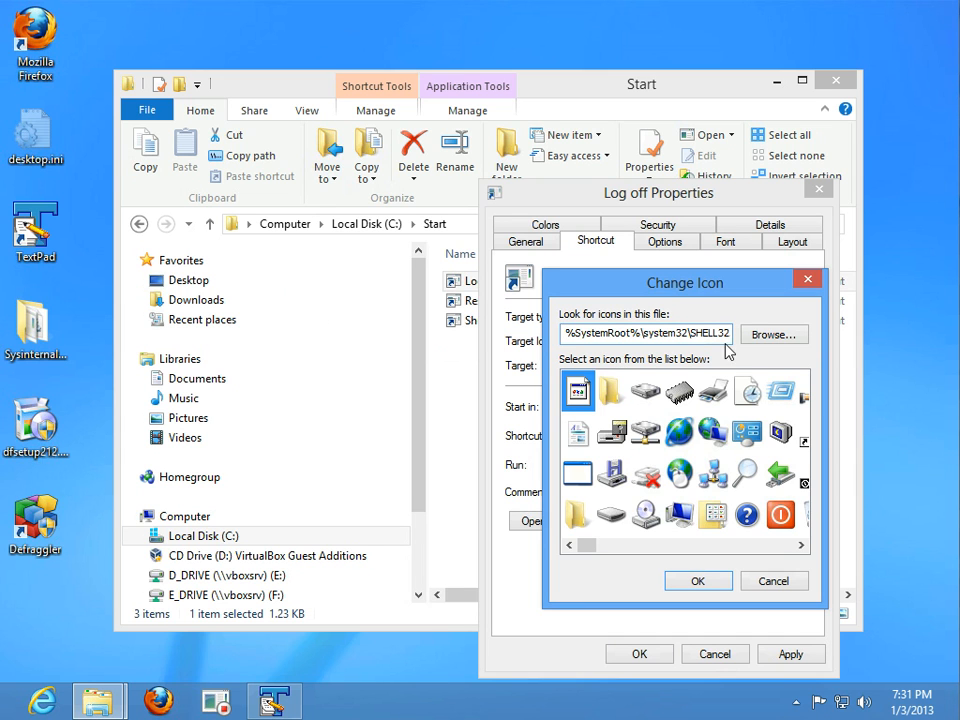
mouse_move(757, 360)
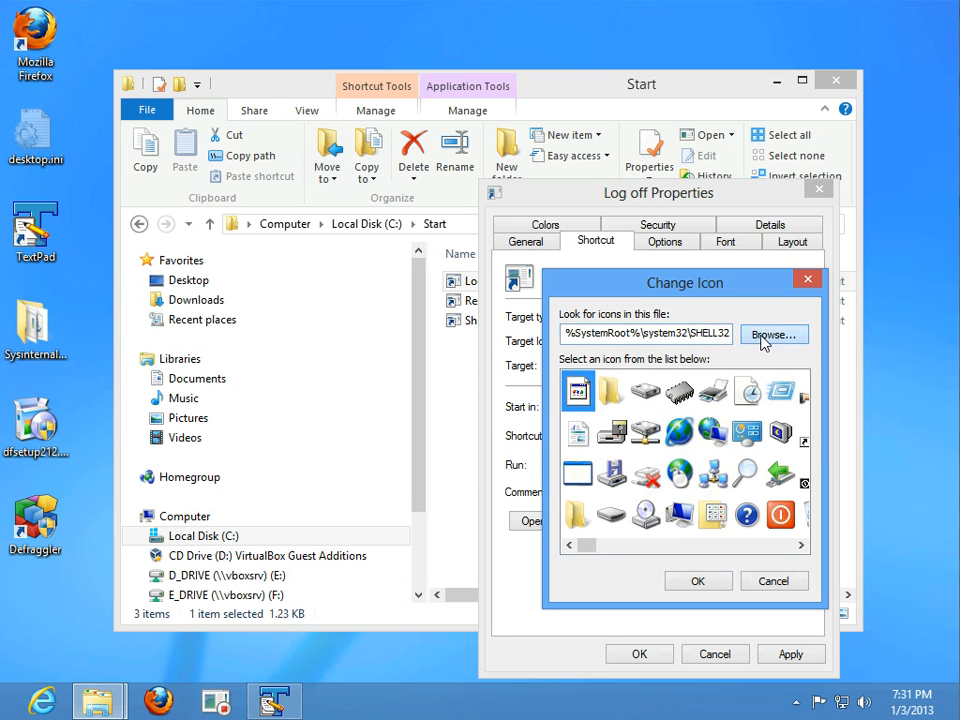
Browse to C:\Windows\System32\imageres.dll and assign its blue round icon to Log off.
left_click(773, 335)
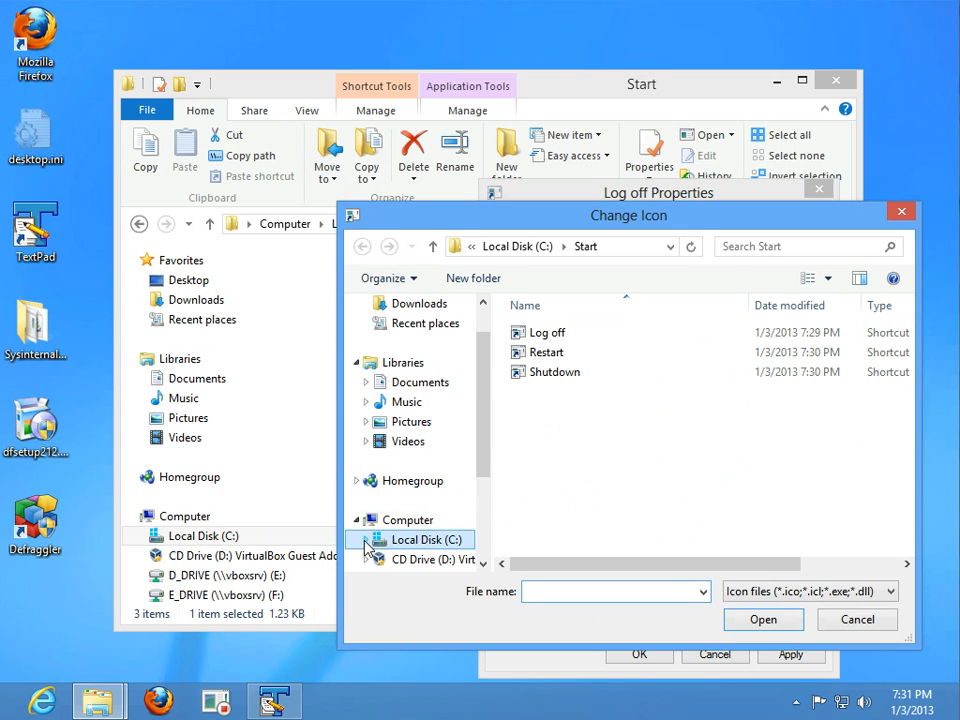
left_click(375, 539)
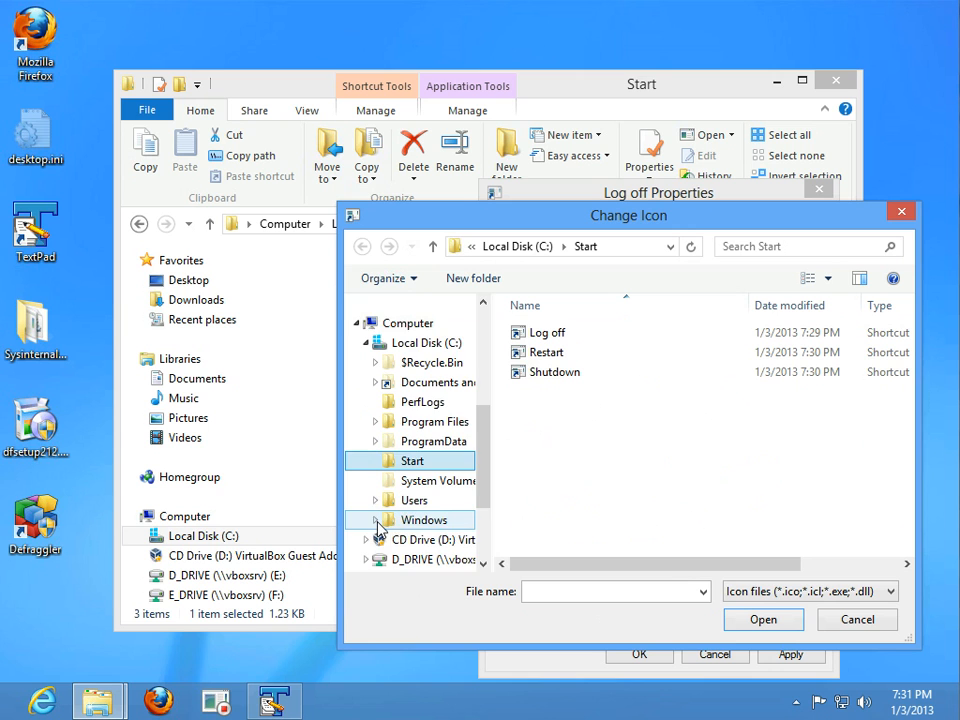
left_click(377, 519)
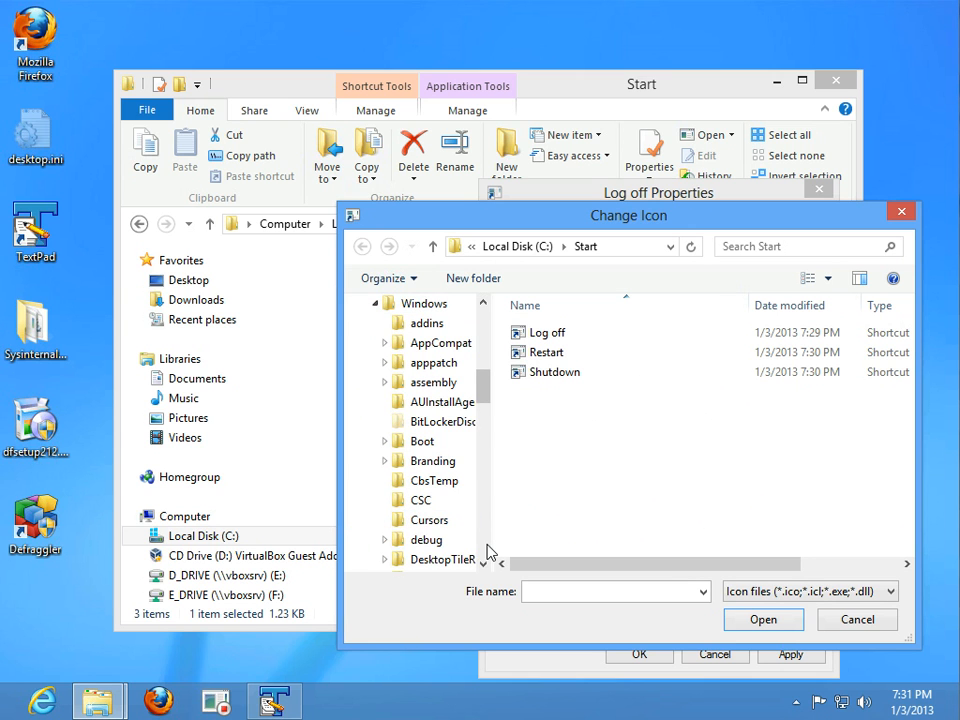
scroll("down", 3)
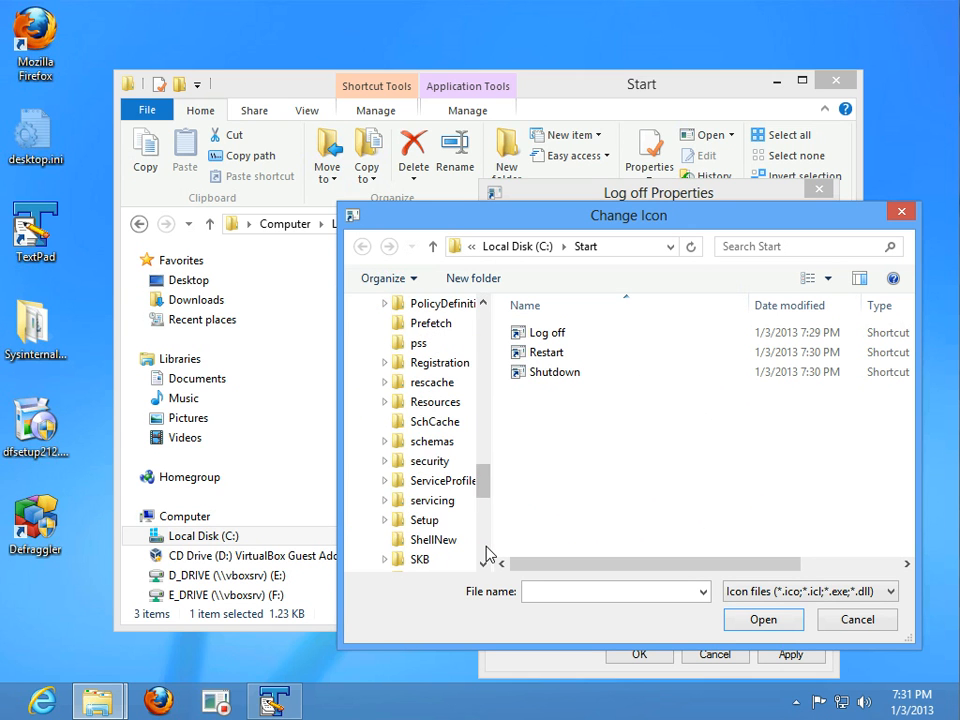
scroll("down", 3)
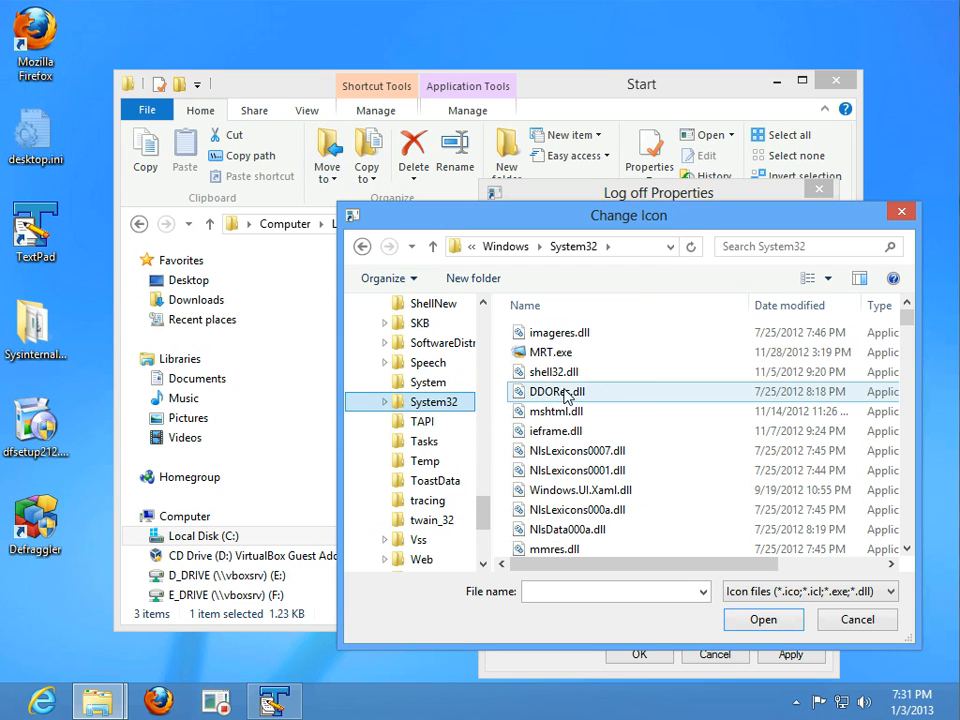
left_click(559, 332)
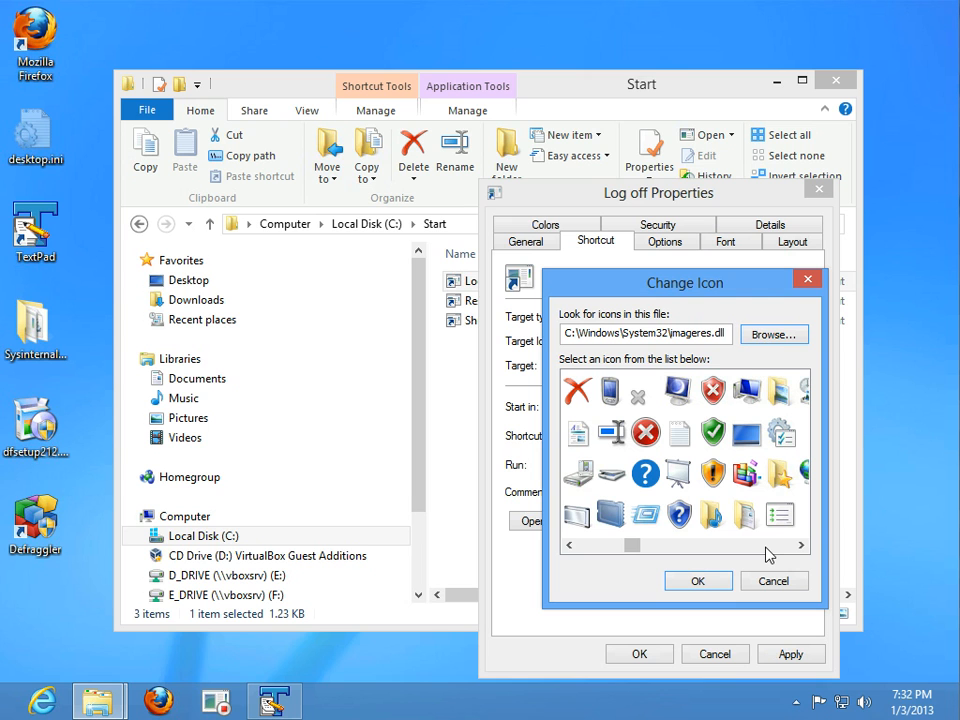
mouse_move(632, 560)
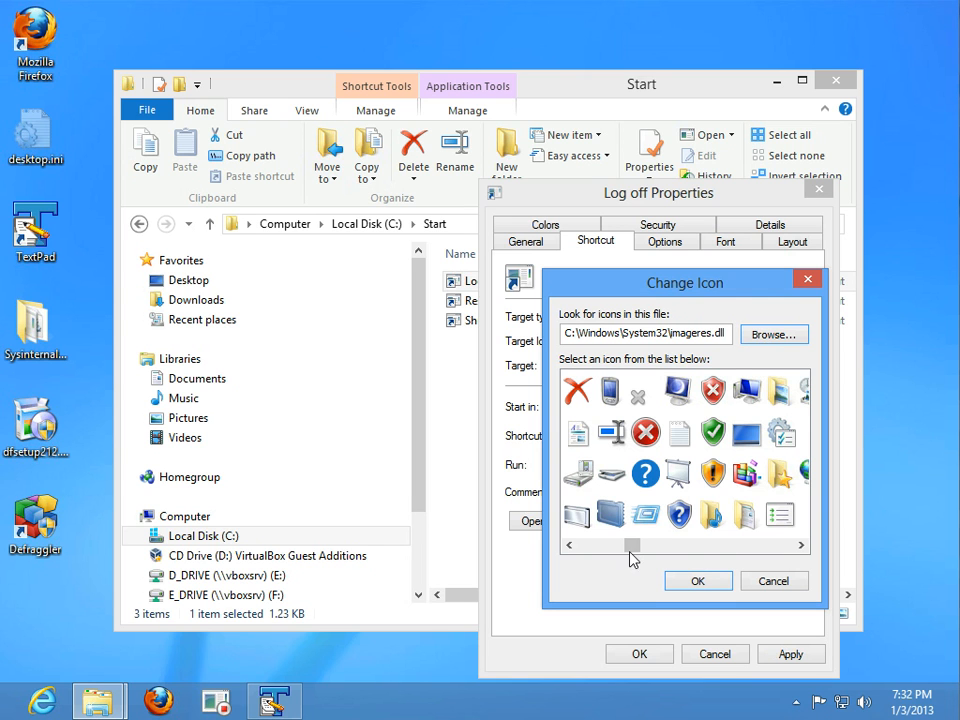
scroll("right", 3)
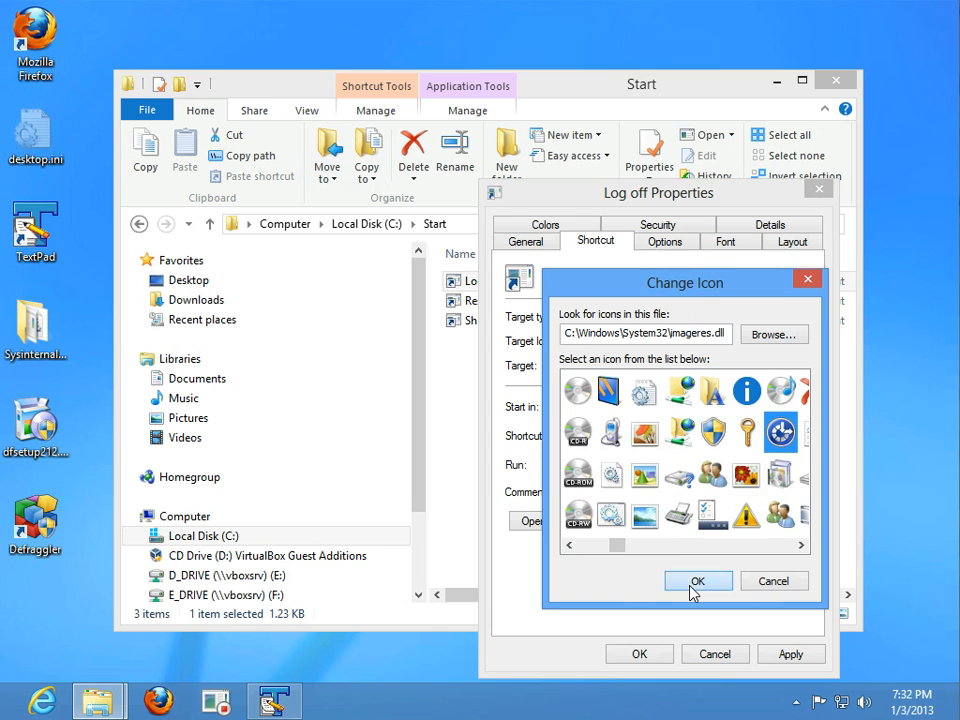
left_click(698, 581)
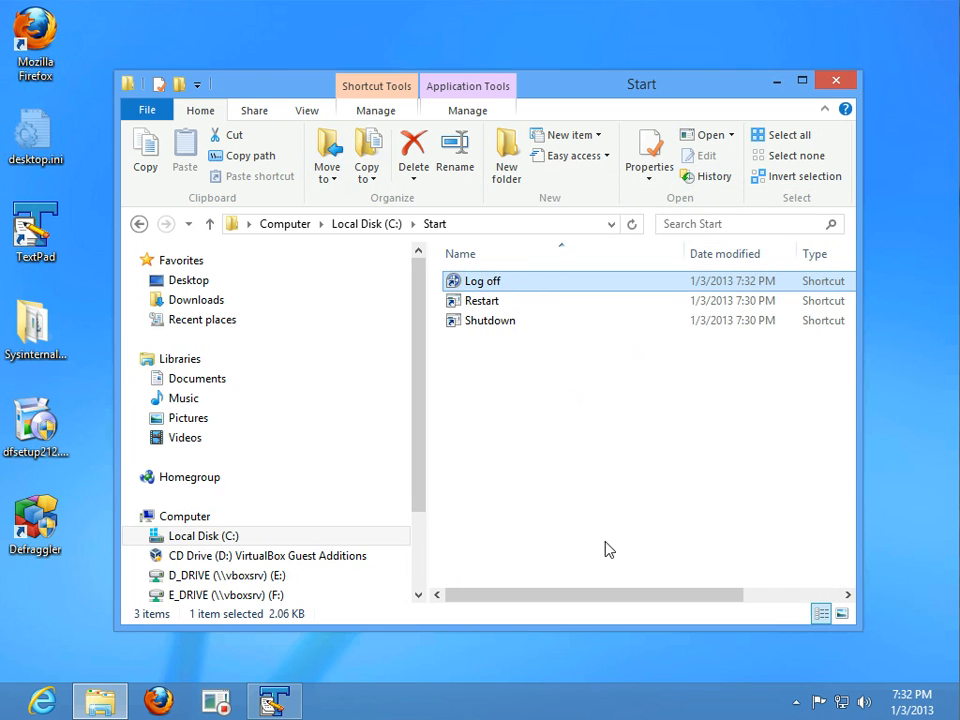
right_click(481, 300)
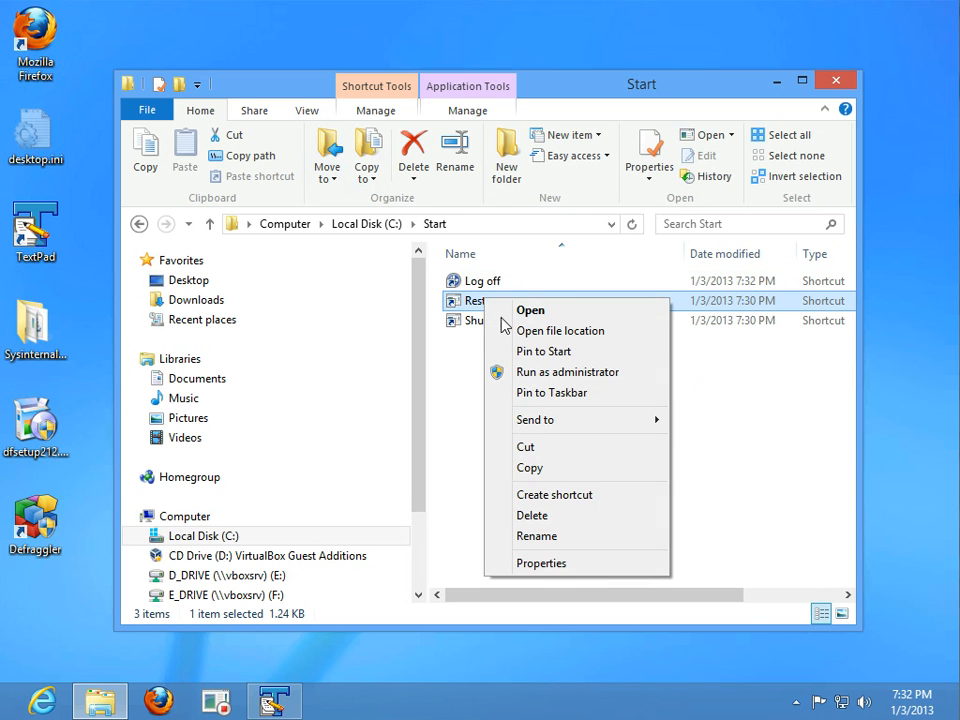
Set the Restart shortcut to run minimized and begin replacing its icon.
left_click(541, 563)
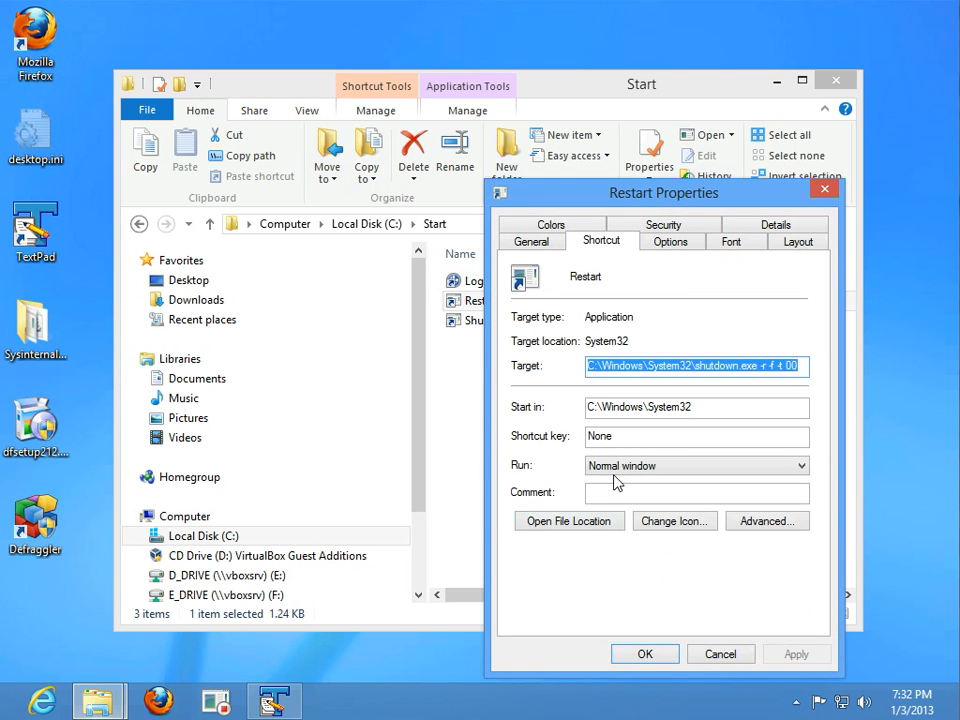
left_click(697, 465)
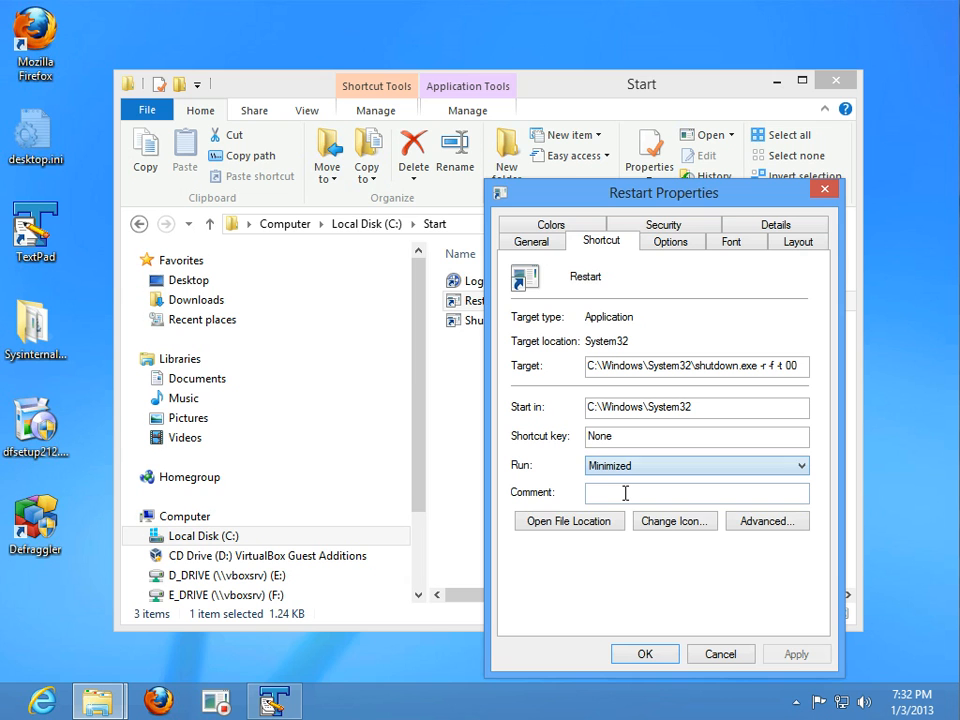
left_click(674, 520)
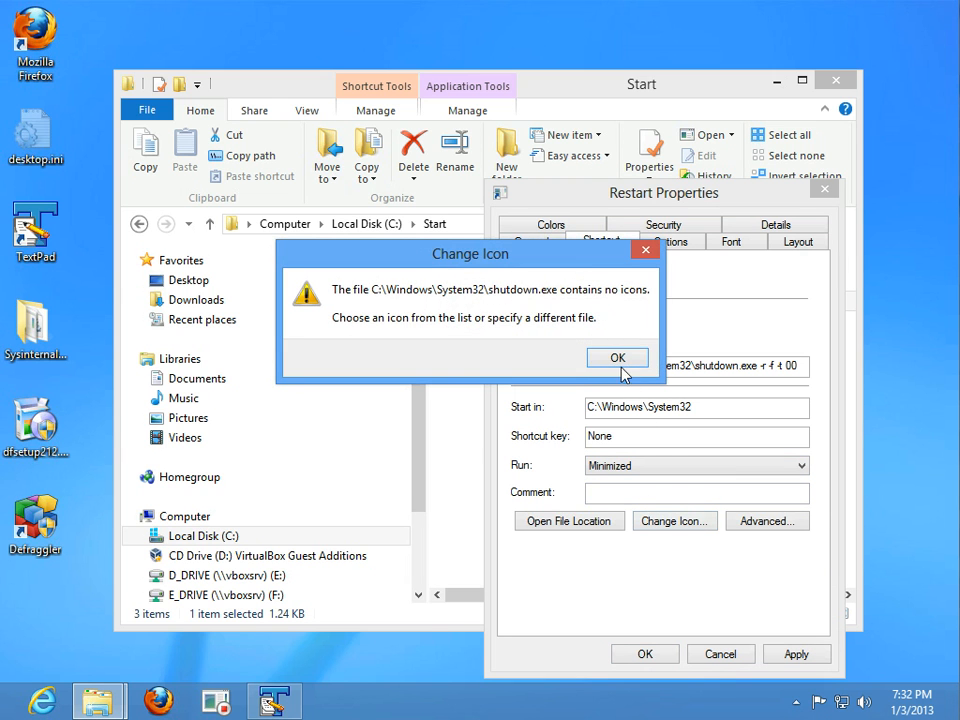
left_click(617, 358)
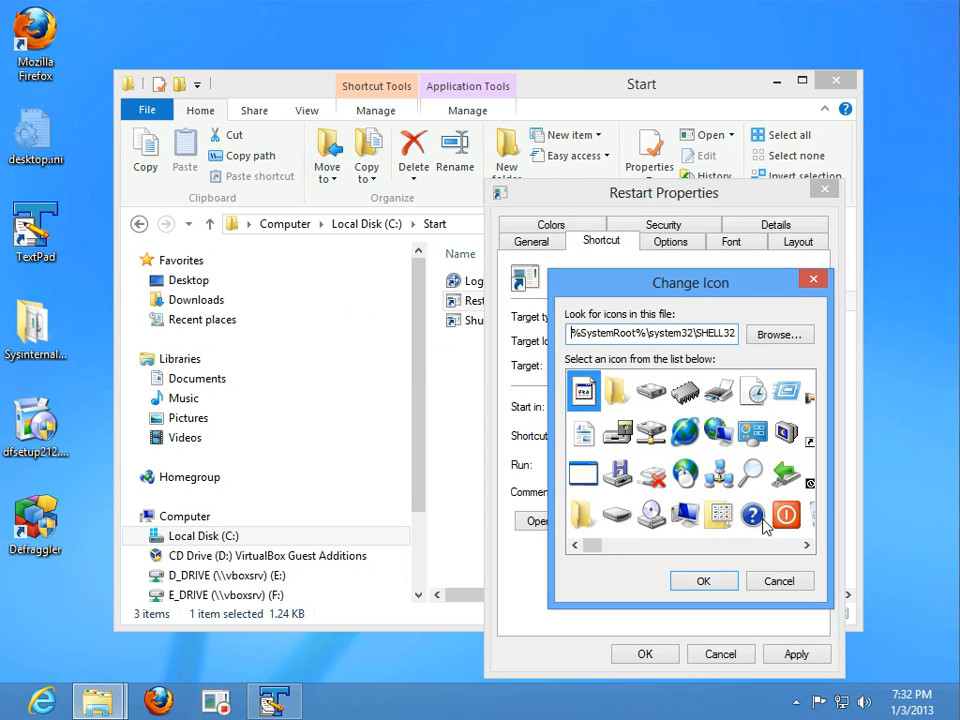
Assign the yellow warning-triangle icon from imageres.dll to Restart and save.
left_click(779, 334)
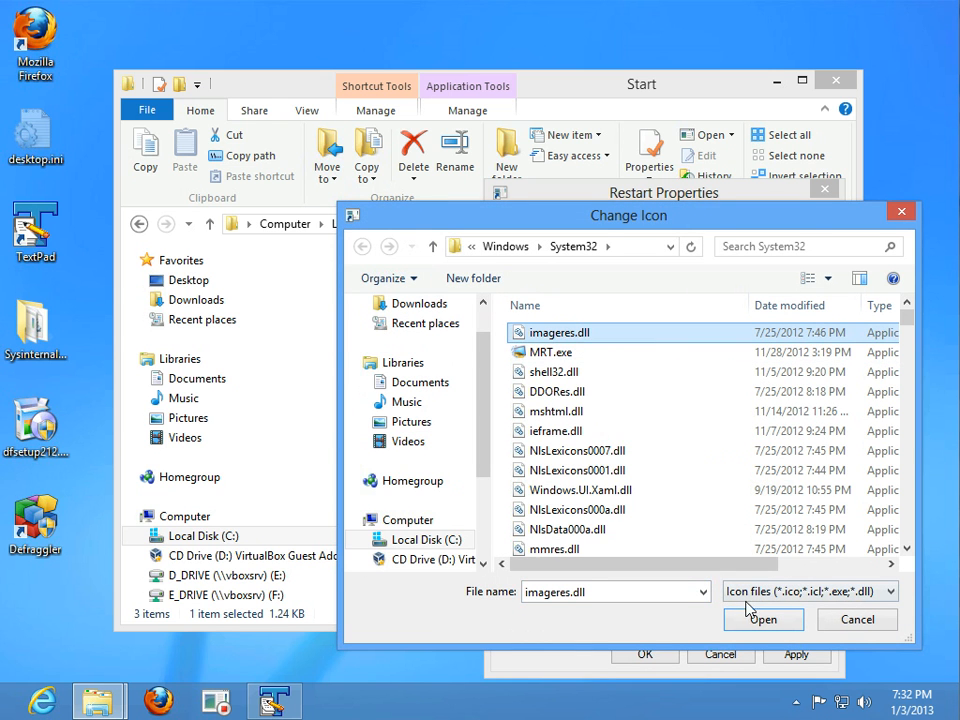
left_click(762, 619)
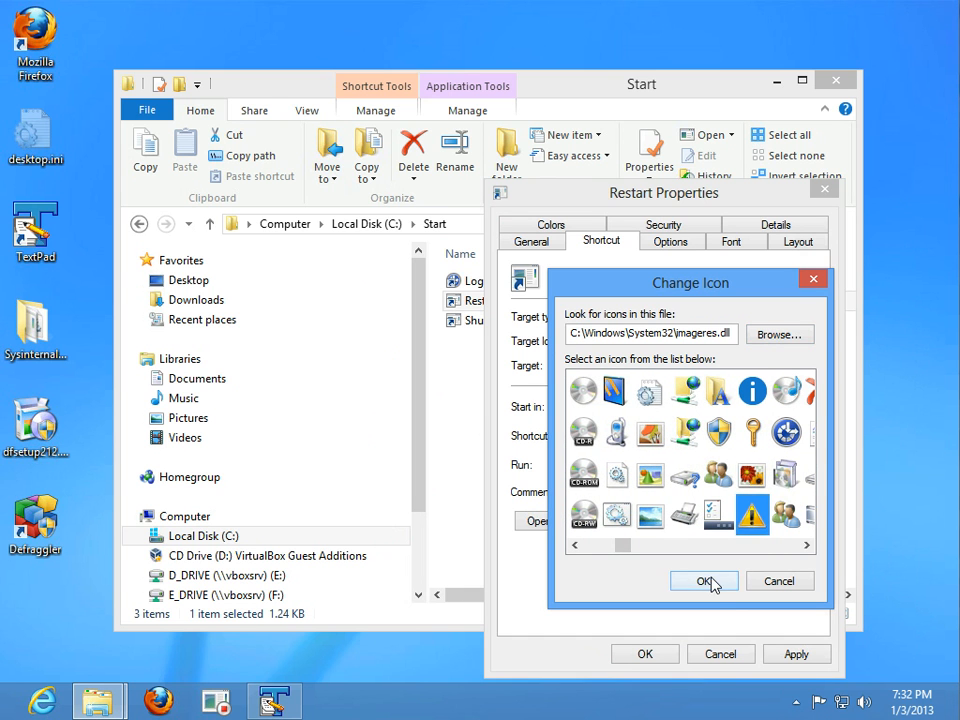
left_click(704, 581)
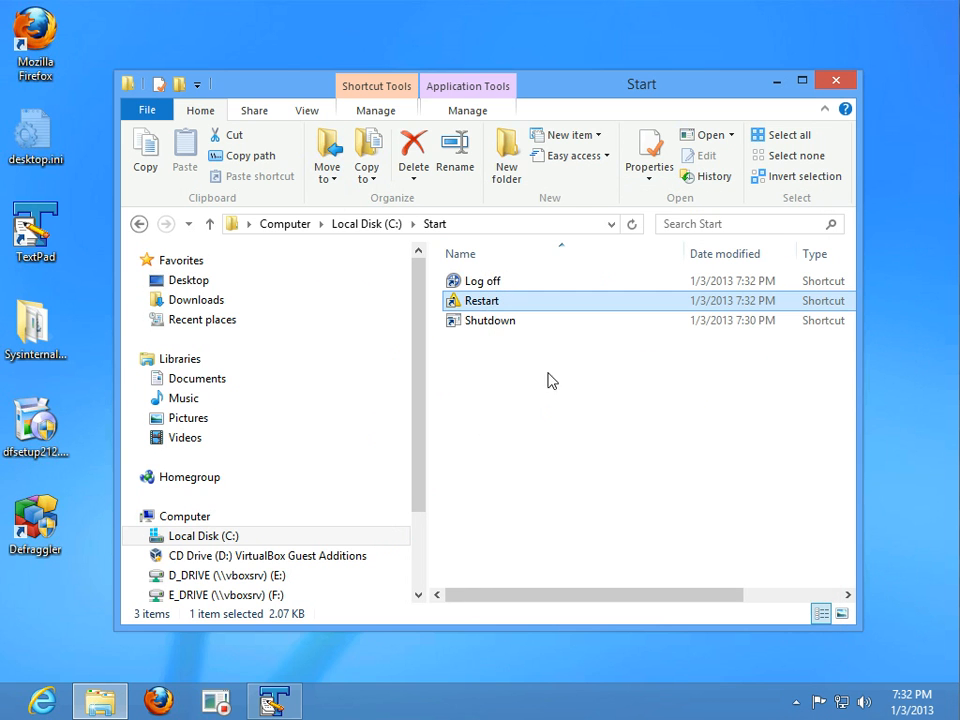
right_click(490, 320)
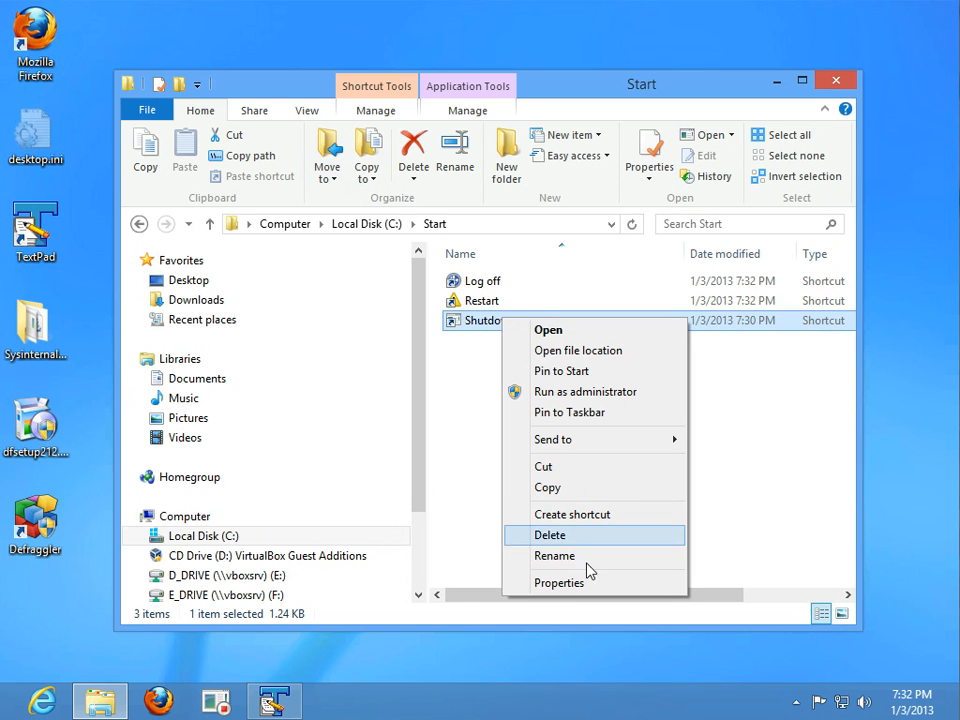
Set Shutdown to run minimized with the red X icon from imageres.dll, then apply and close.
left_click(558, 582)
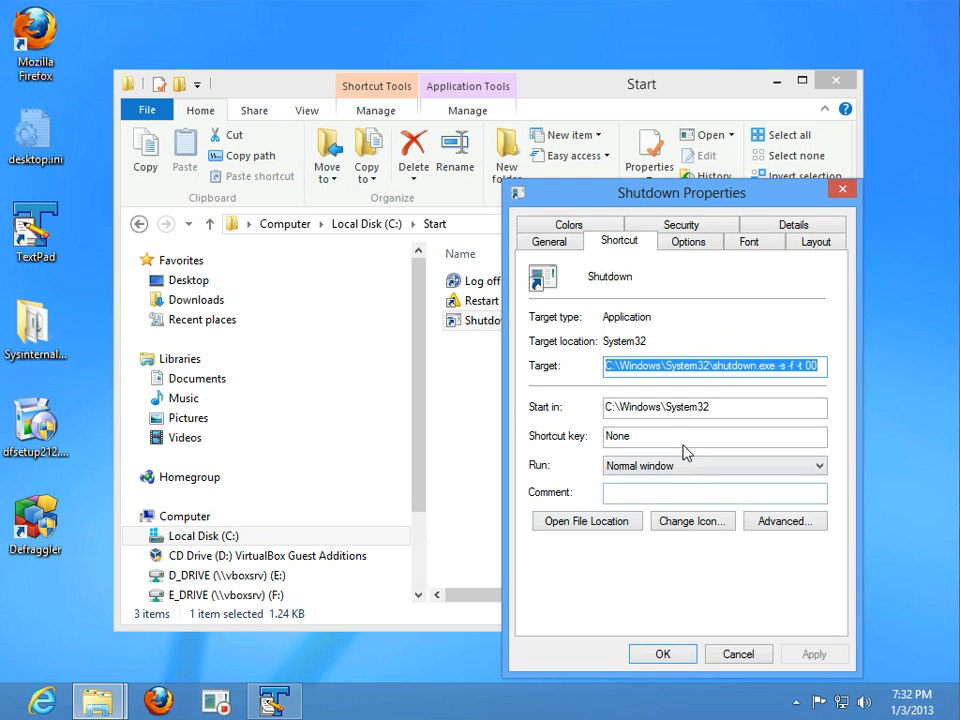
left_click(714, 465)
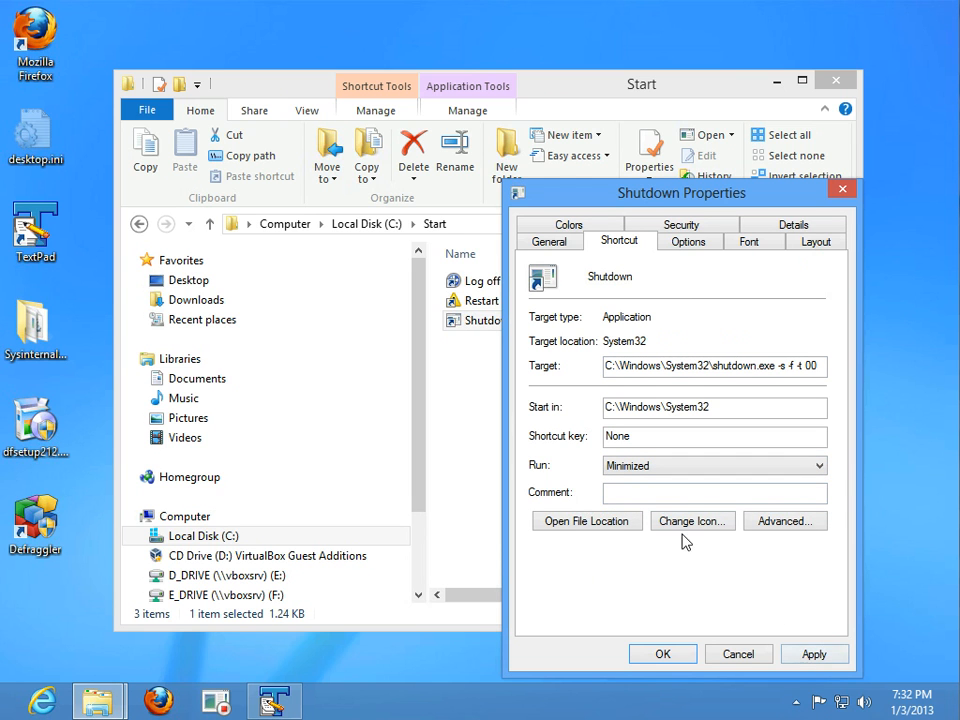
left_click(692, 521)
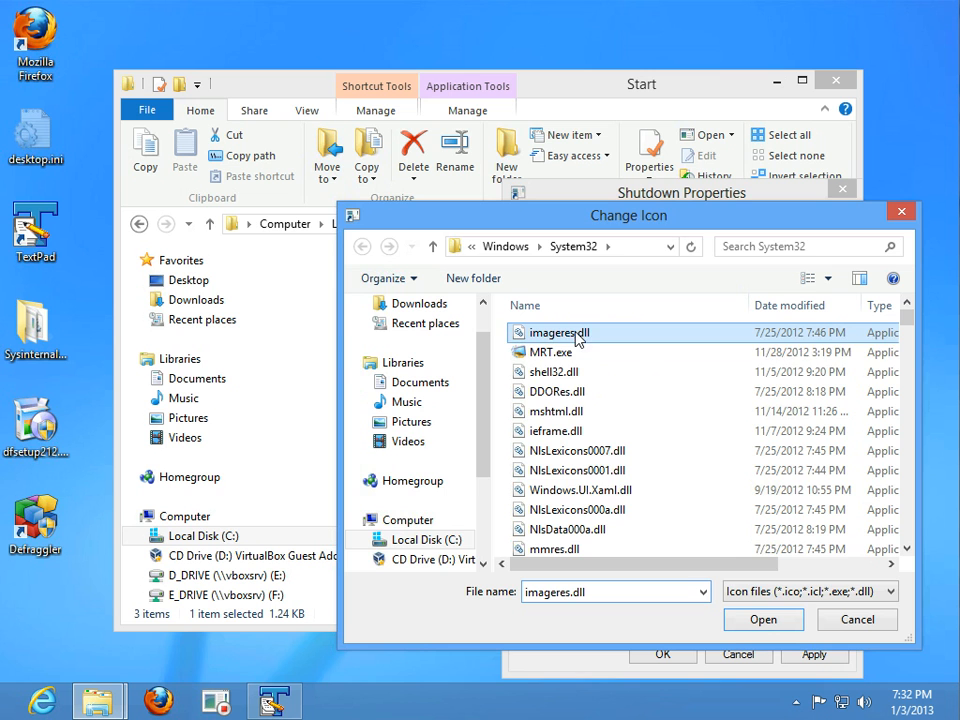
left_click(763, 619)
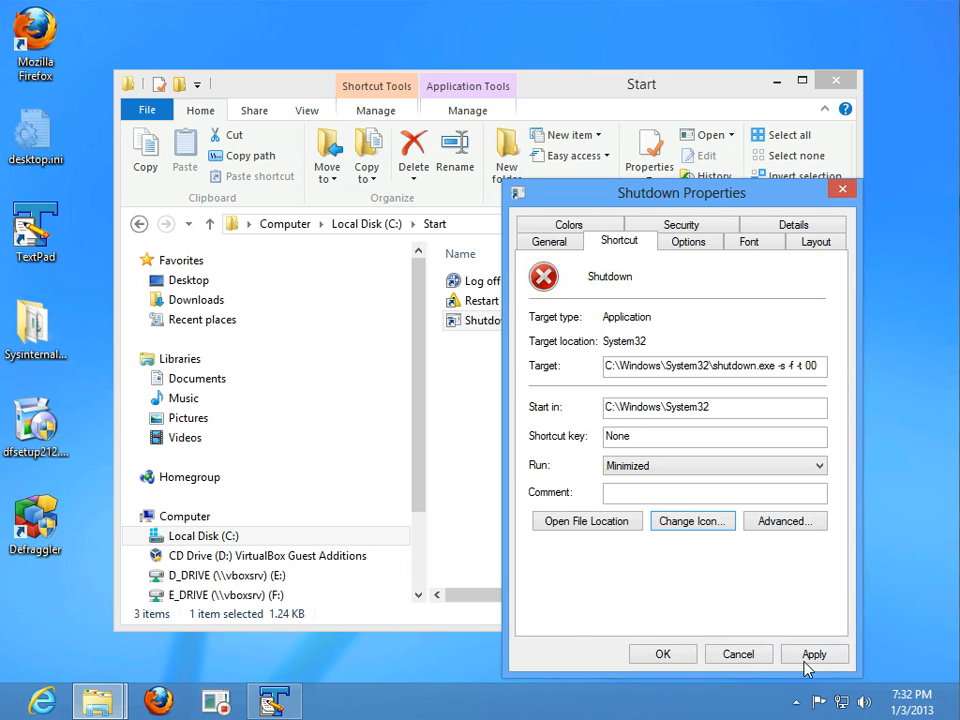
left_click(813, 654)
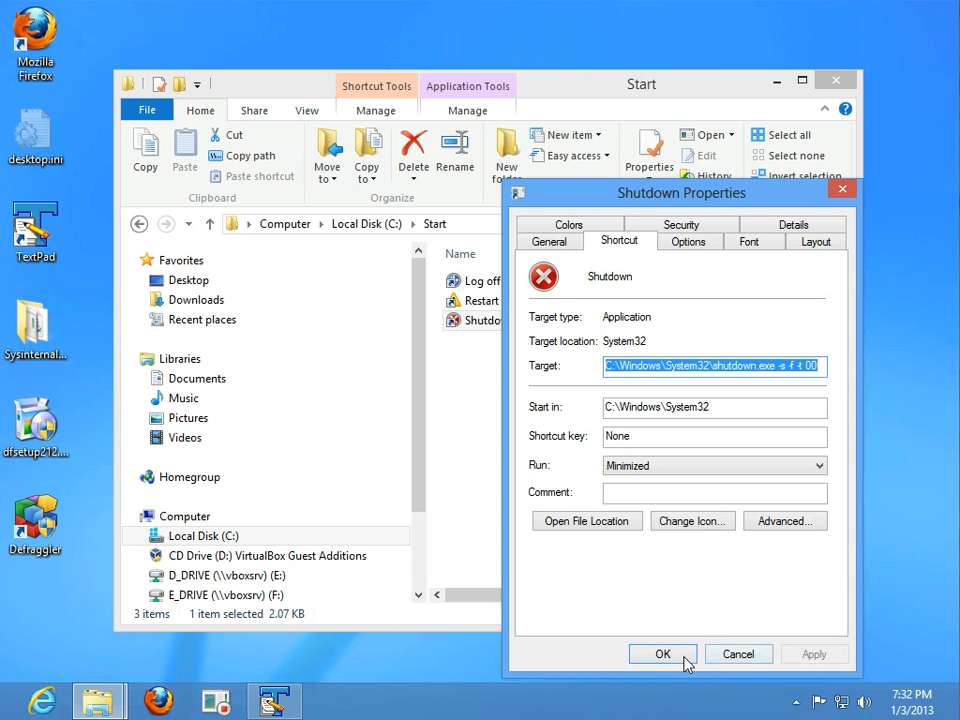
left_click(662, 653)
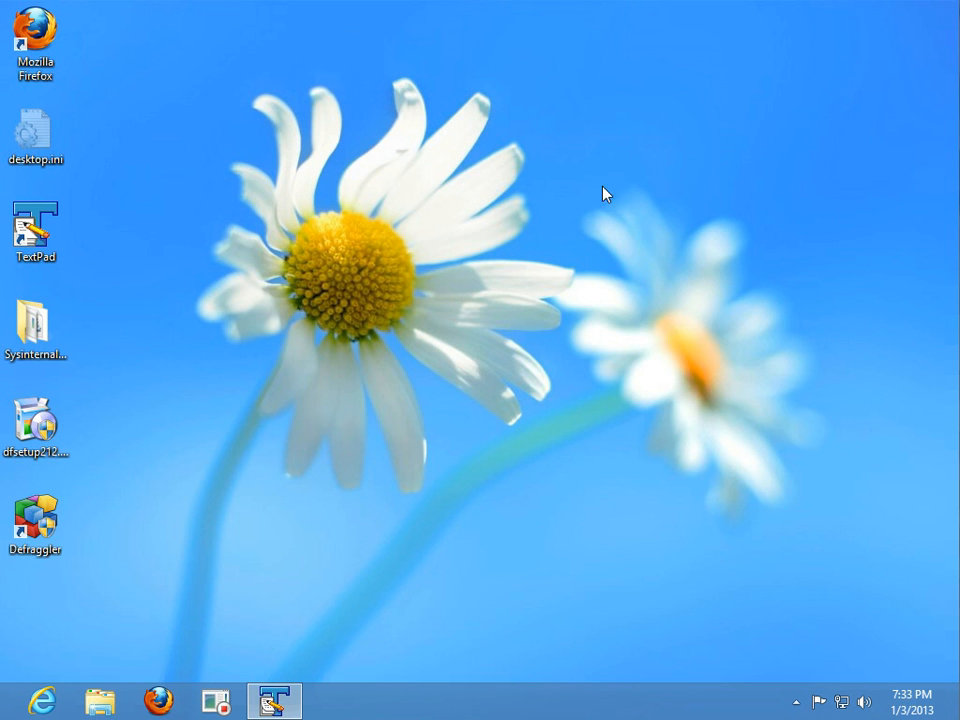
mouse_move(99, 699)
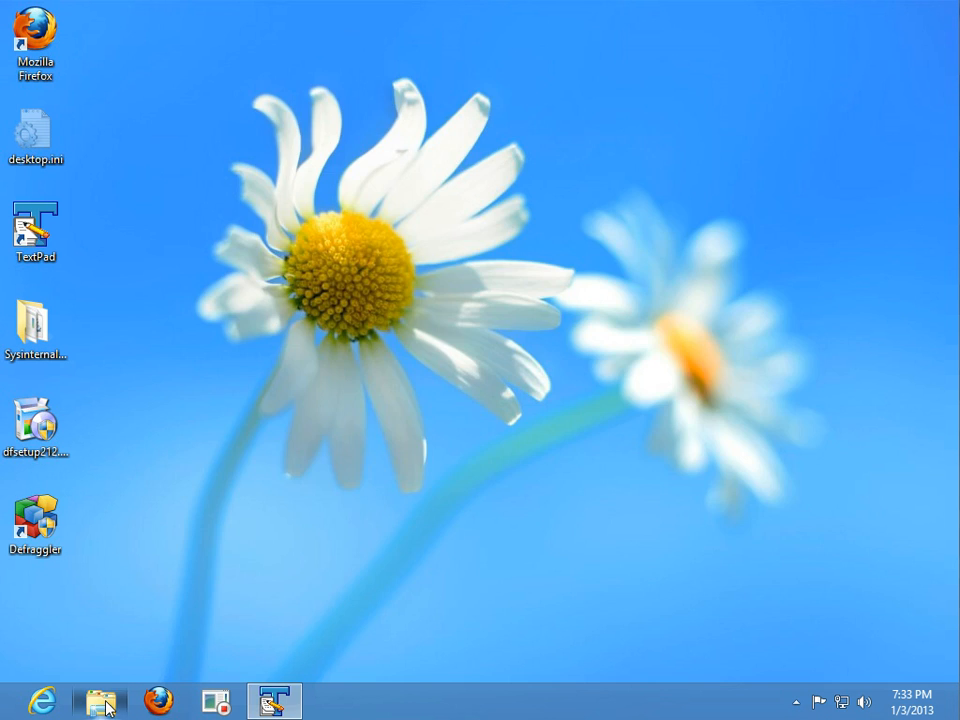
Reopen File Explorer and navigate to the Start folder on the C: drive.
left_click(97, 699)
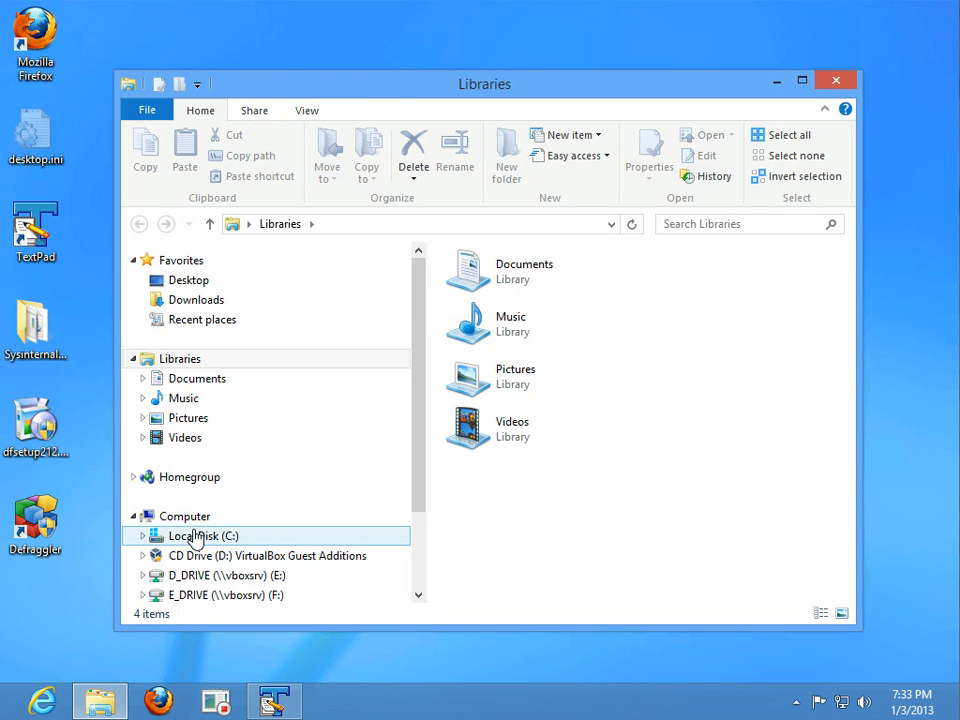
double_click(203, 535)
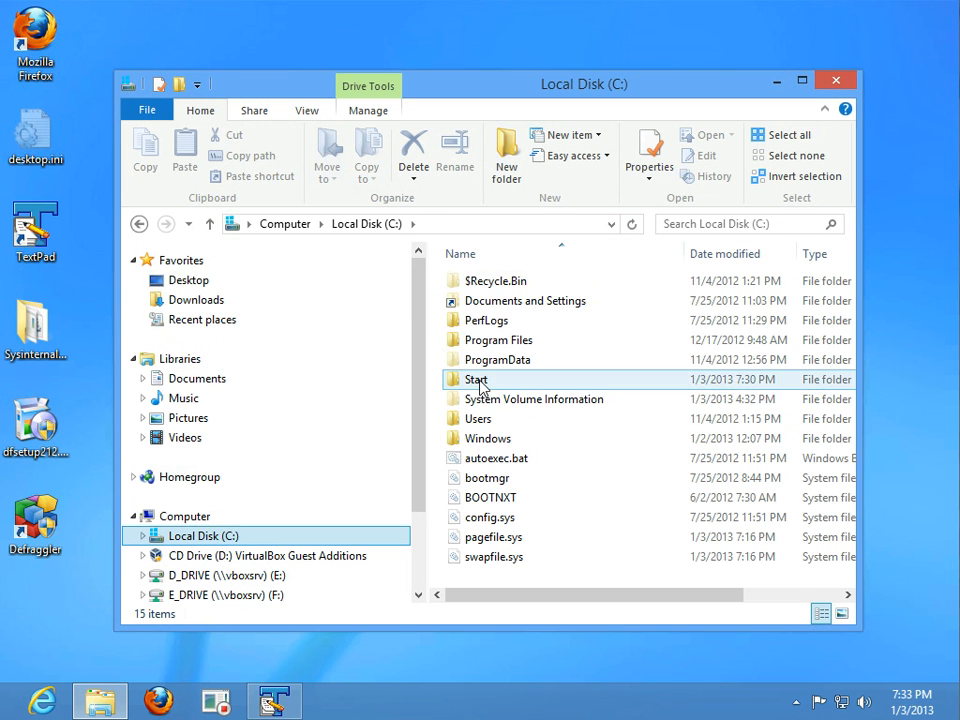
double_click(476, 379)
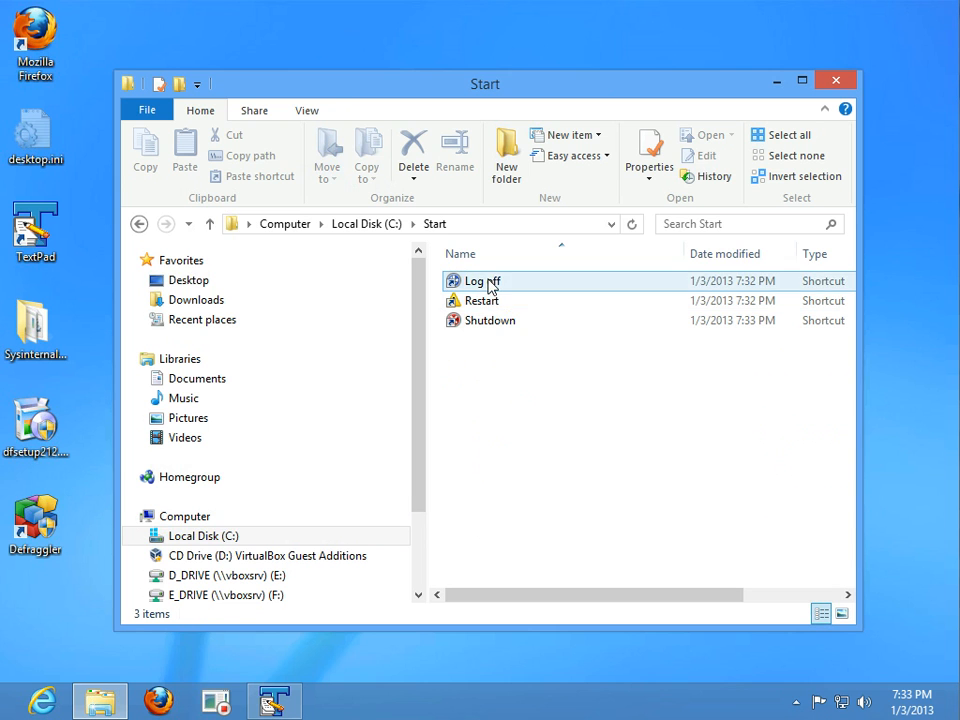
Pin the Restart and Shutdown shortcuts to the Start screen.
left_click(490, 320)
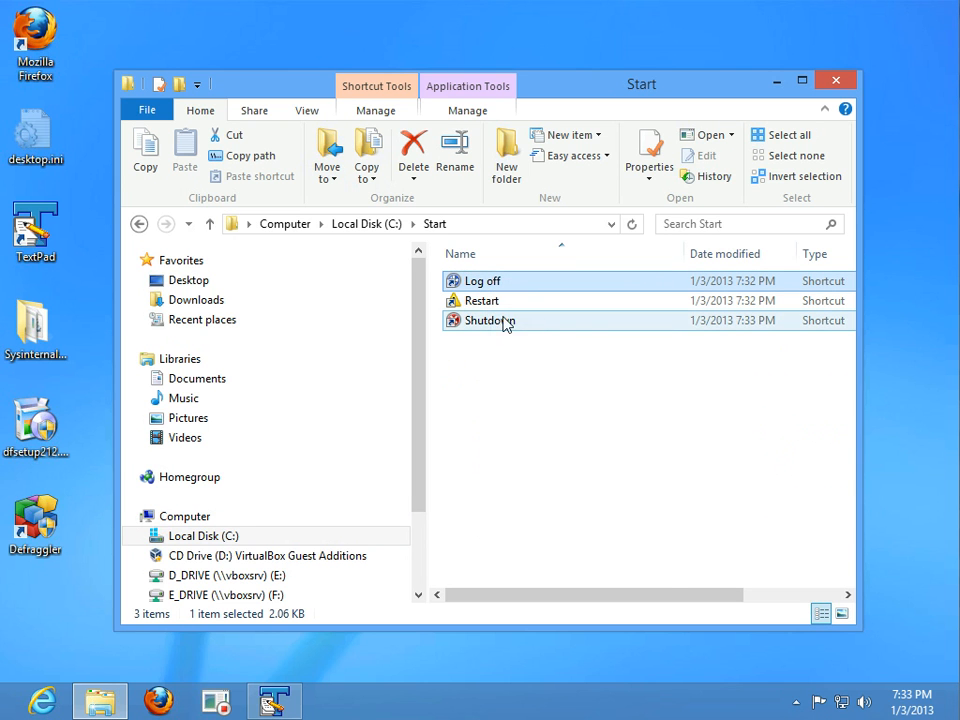
right_click(489, 320)
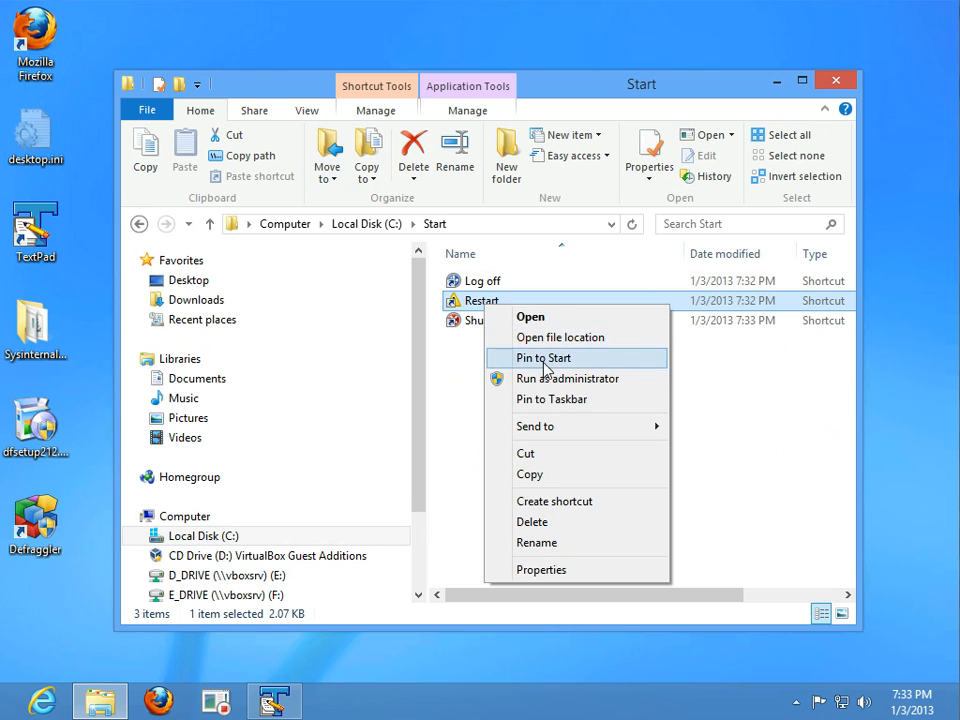
right_click(489, 320)
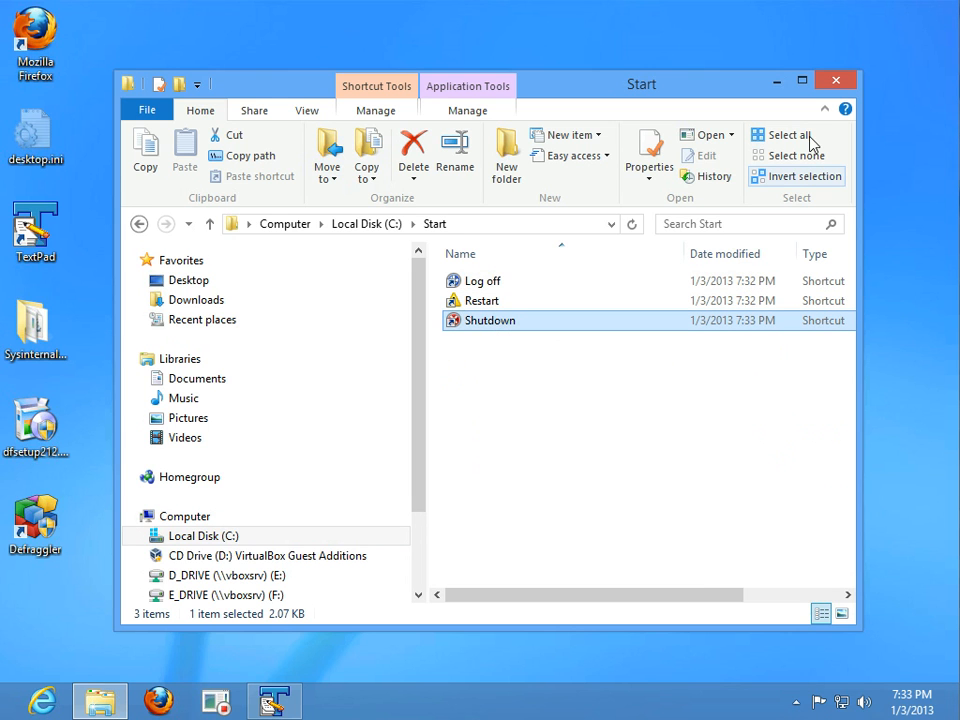
mouse_move(836, 82)
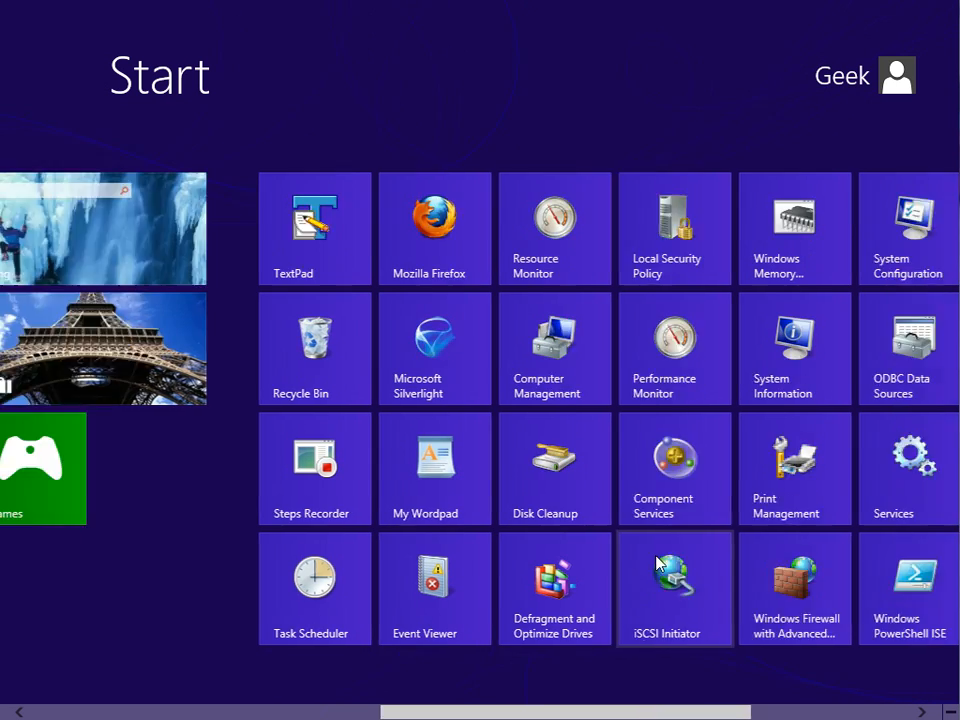
Drag the Log off, Restart and Shutdown tiles into the first group beside Internet Explorer and Mail.
scroll("right", 3)
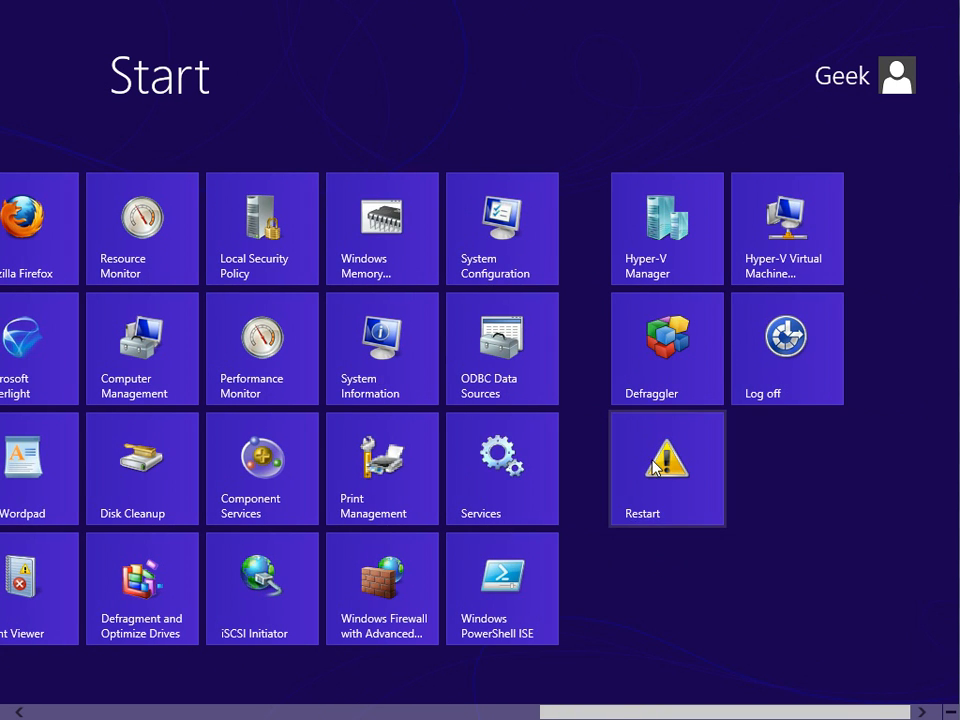
scroll("left", 3)
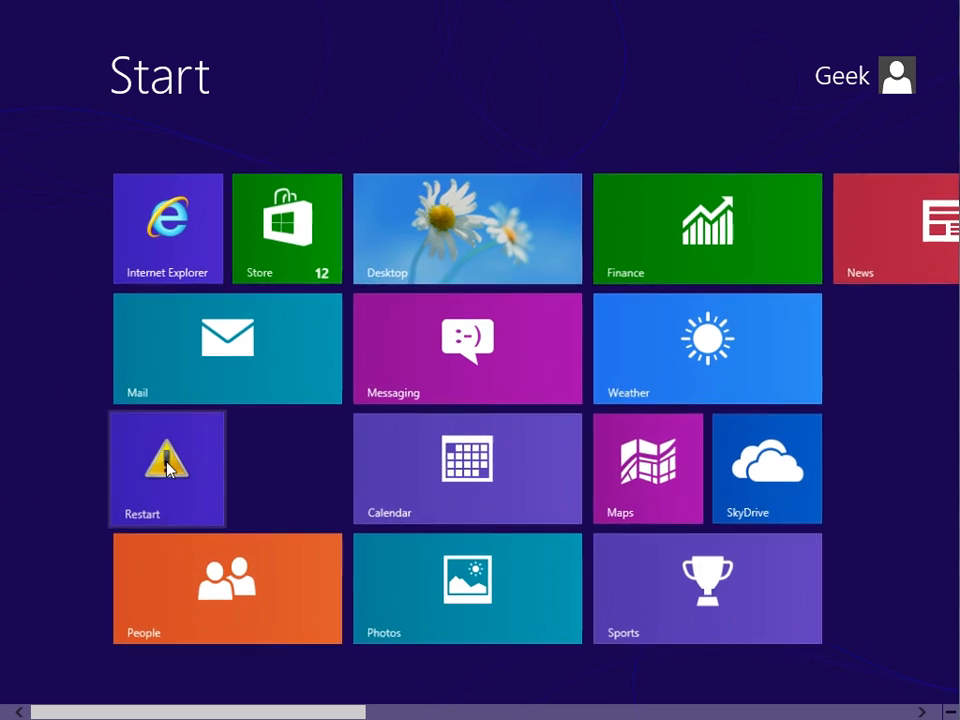
scroll("right", 3)
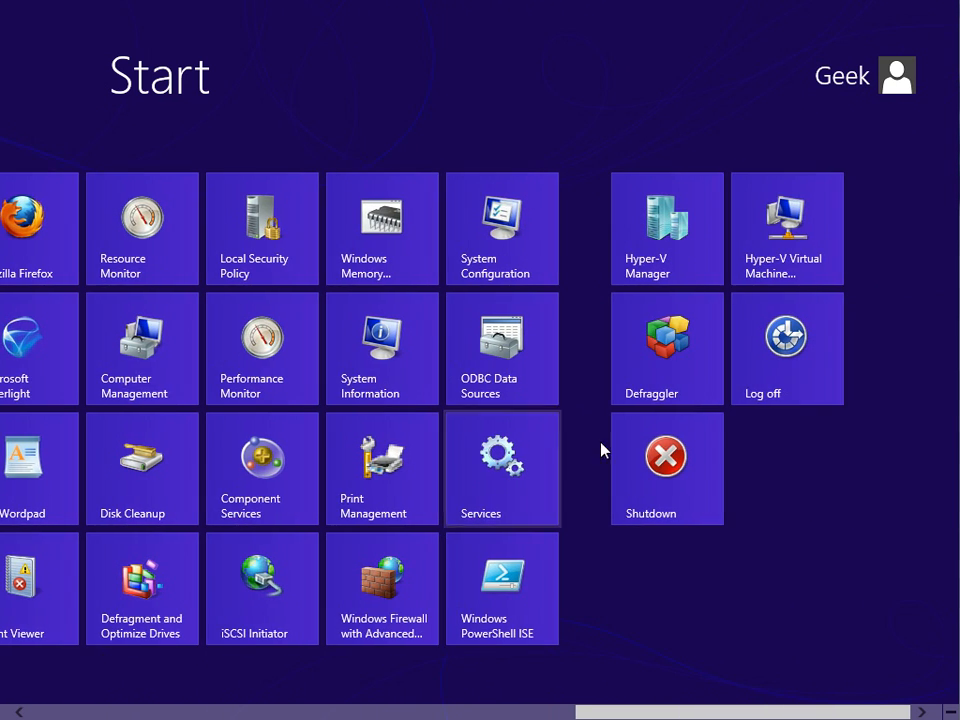
scroll("left", 3)
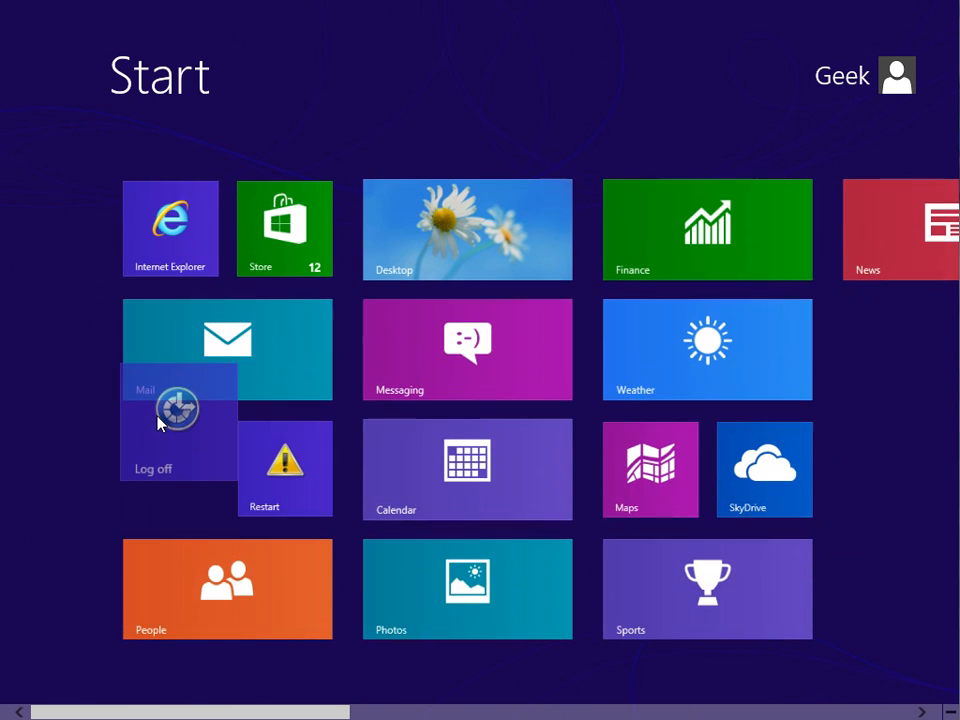
scroll("right", 3)
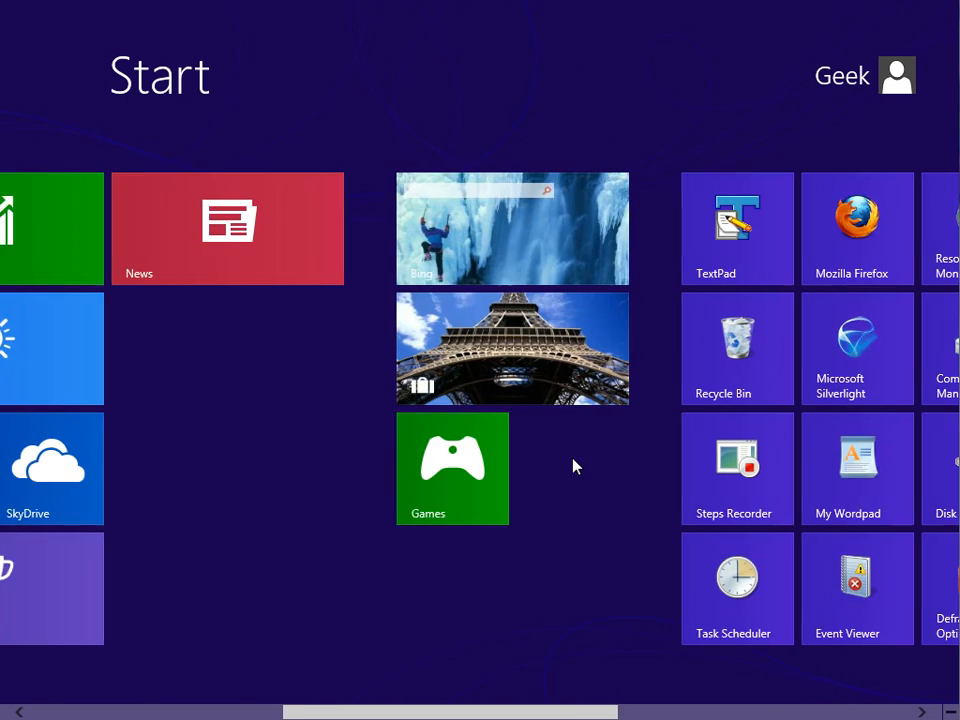
scroll("right", 3)
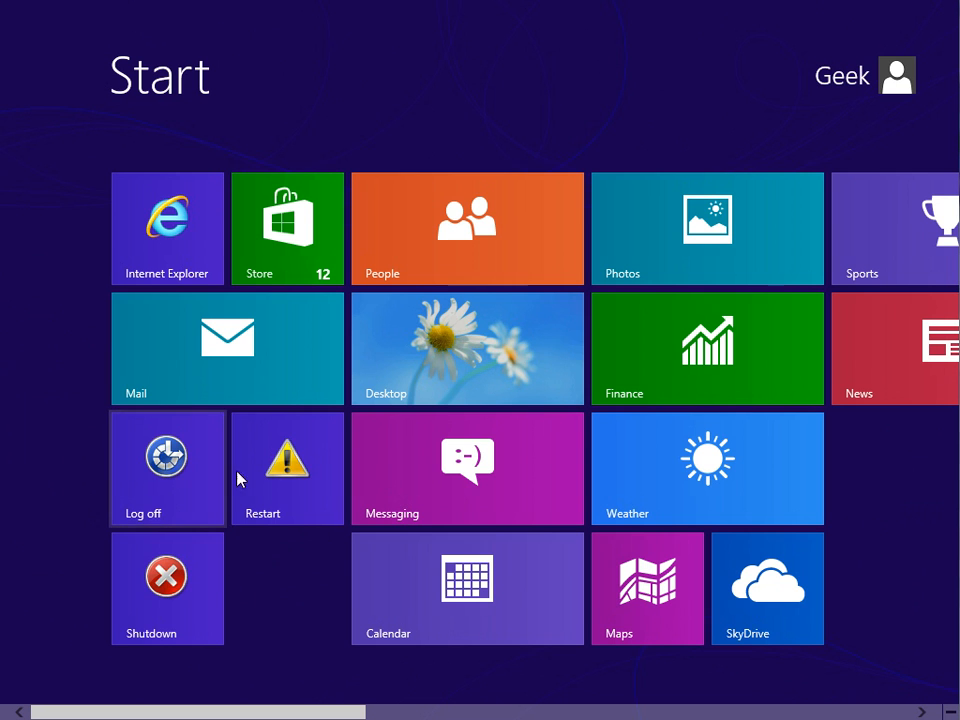
mouse_move(180, 595)
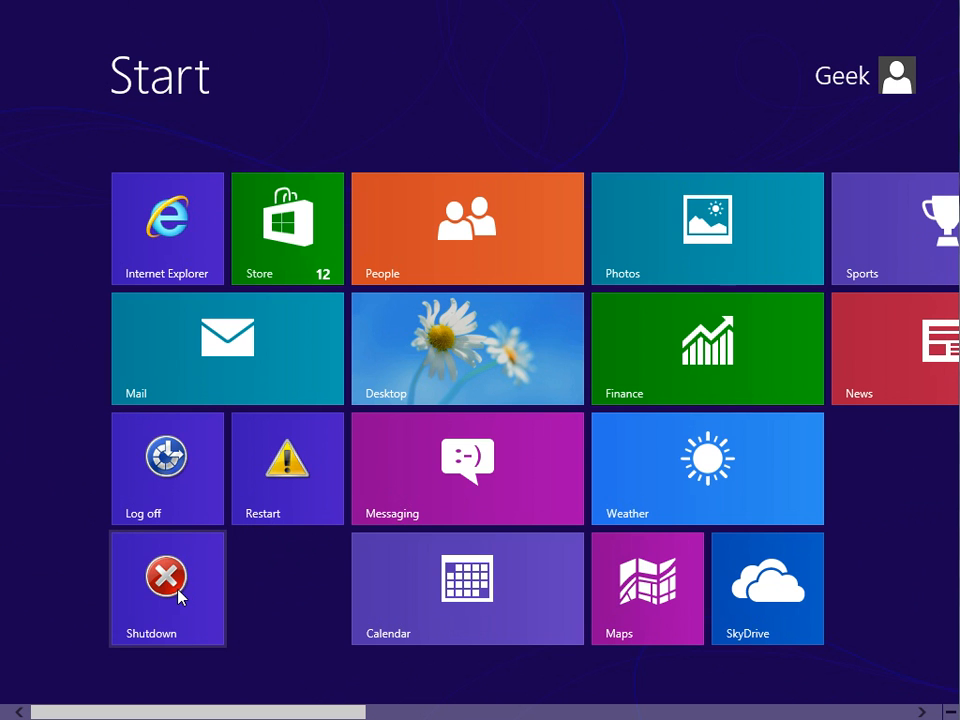
mouse_move(465, 358)
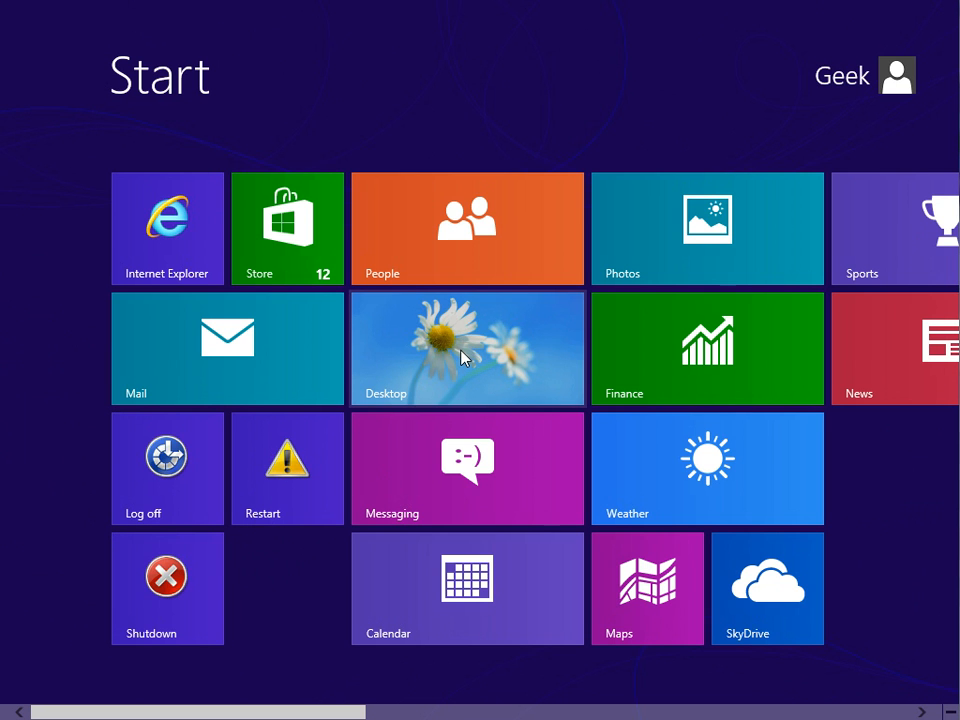
Add a new taskbar toolbar from C:\Start holding Log off, Restart and Shutdown.
left_click(467, 347)
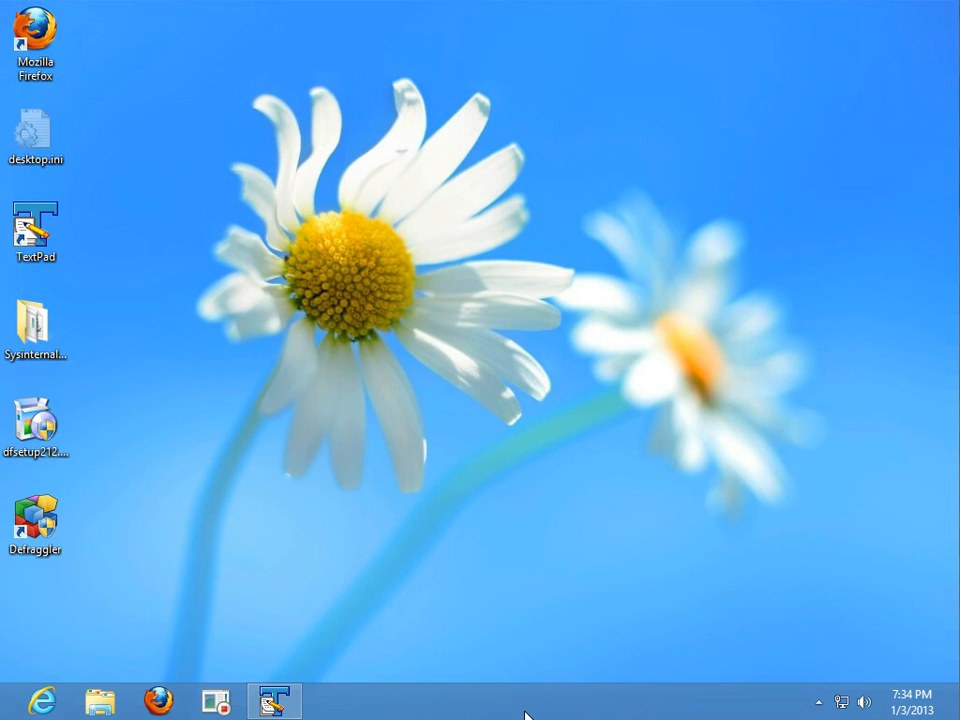
right_click(525, 710)
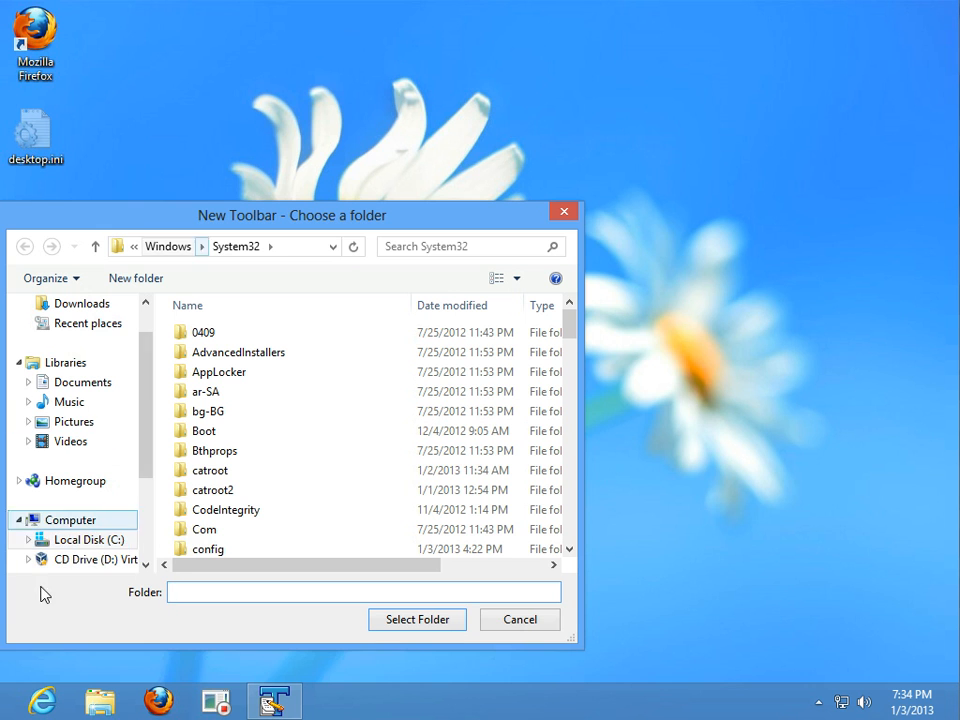
left_click(70, 519)
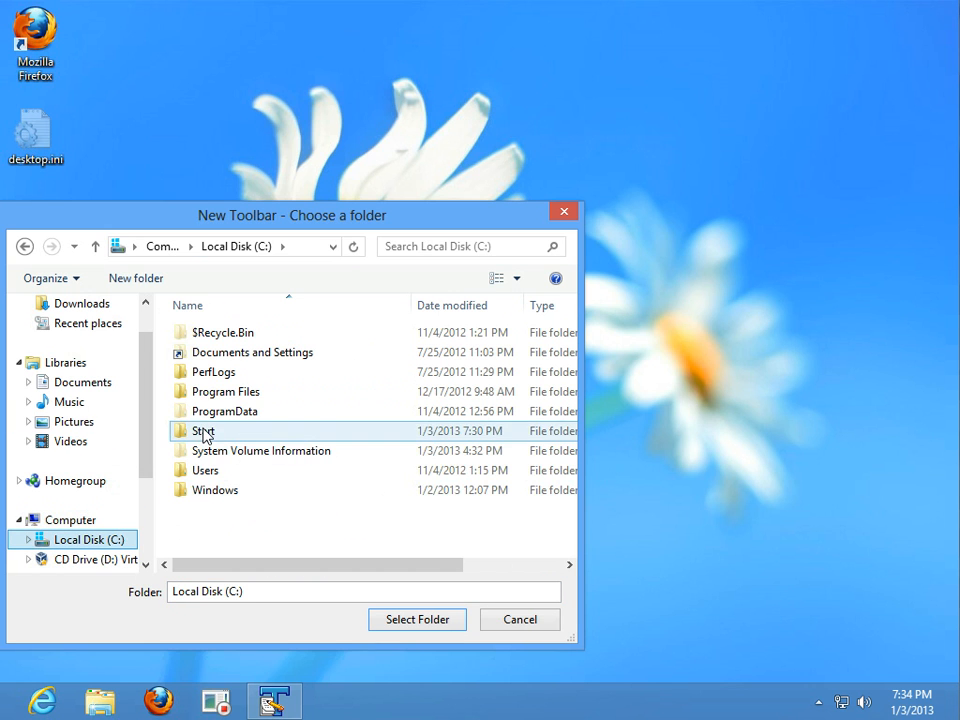
left_click(519, 619)
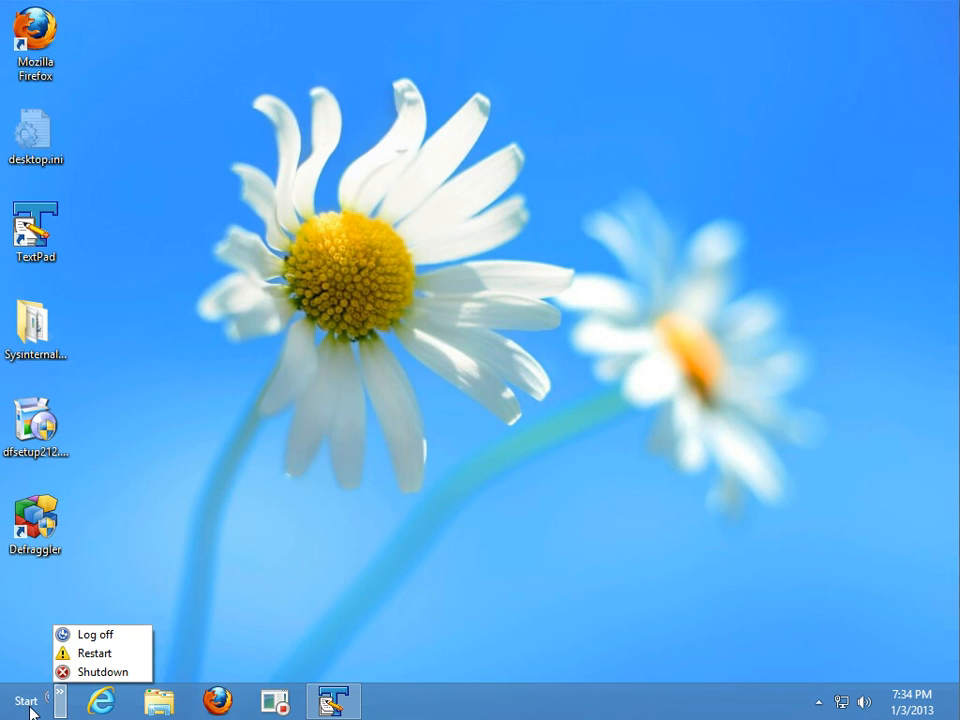
mouse_move(27, 668)
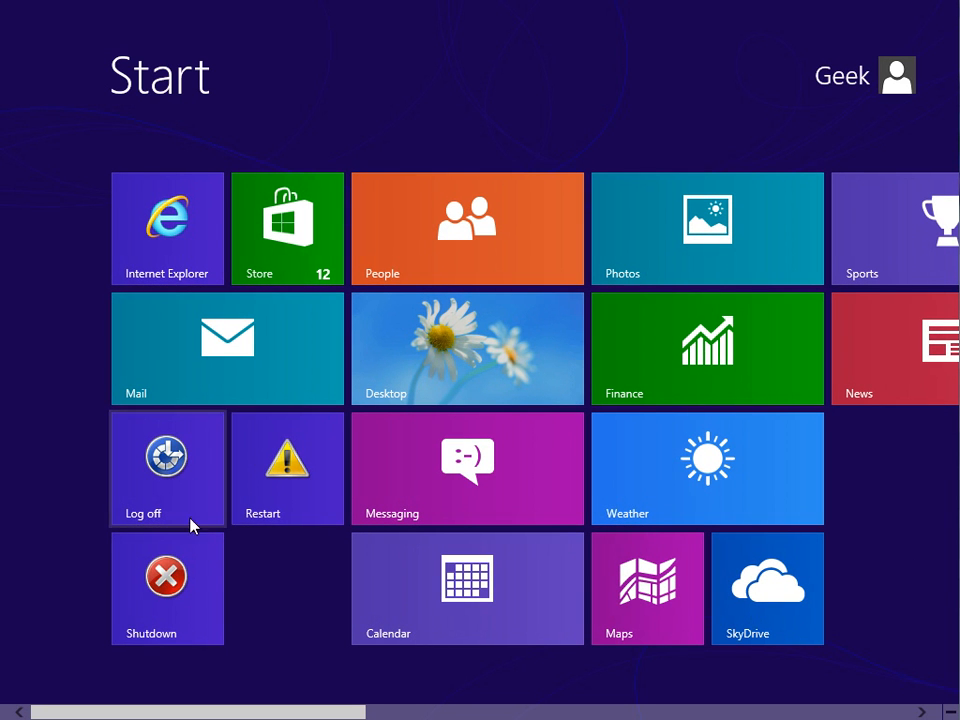
mouse_move(222, 491)
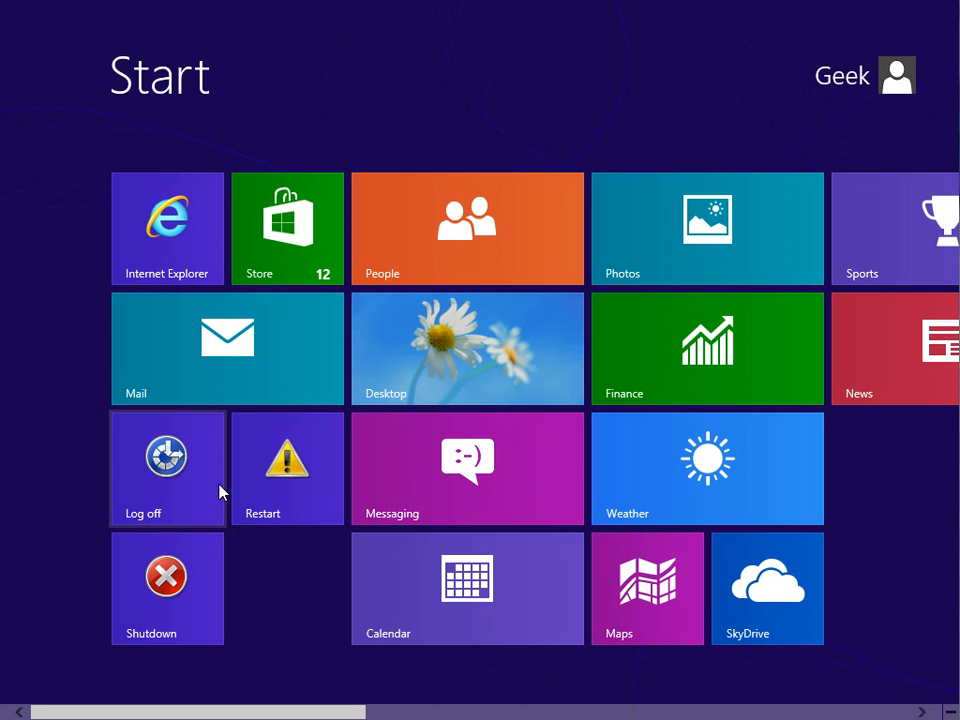
mouse_move(252, 500)
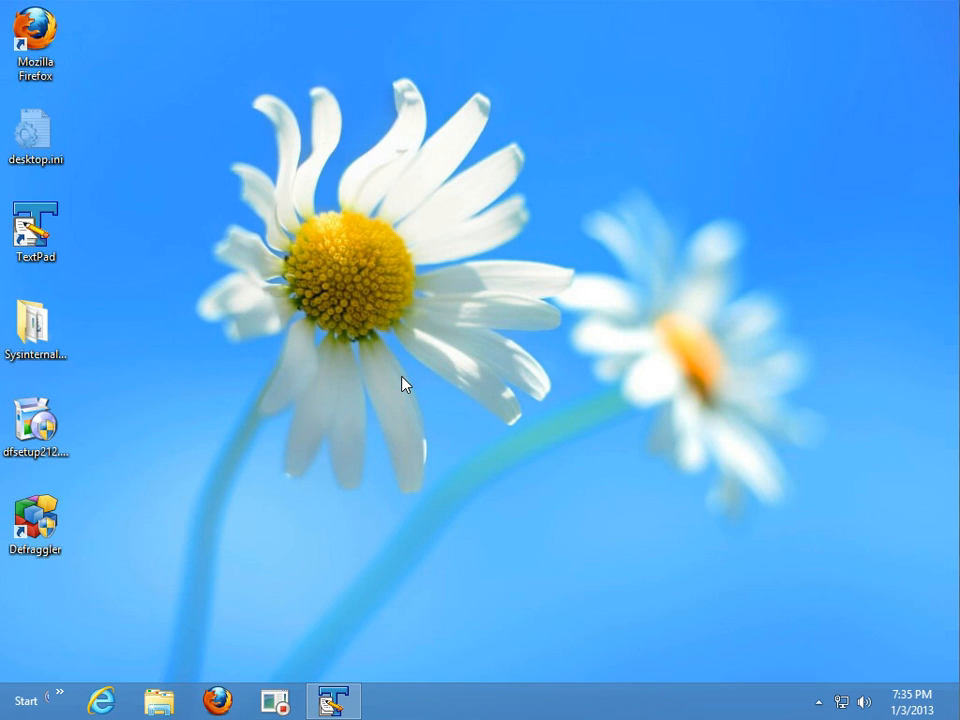
mouse_move(230, 598)
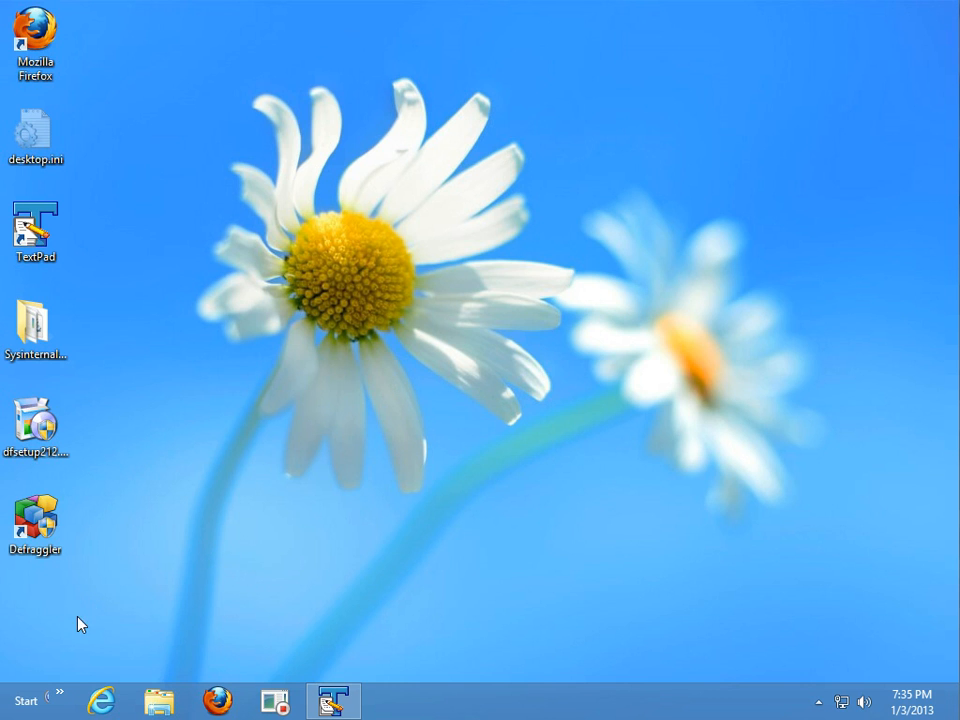
mouse_move(60, 700)
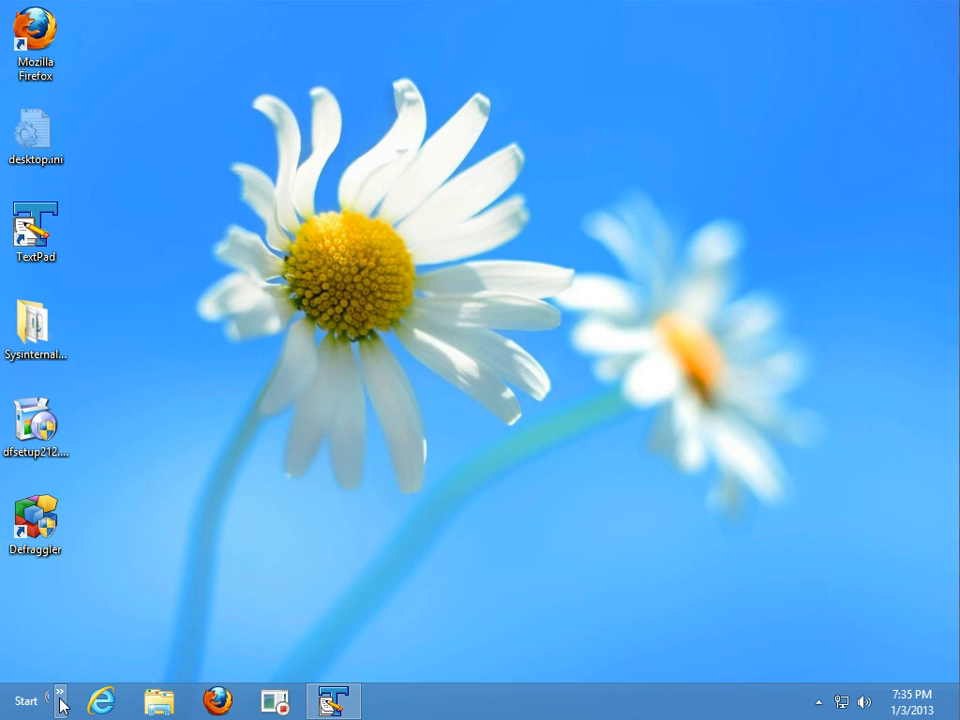
mouse_move(500, 476)
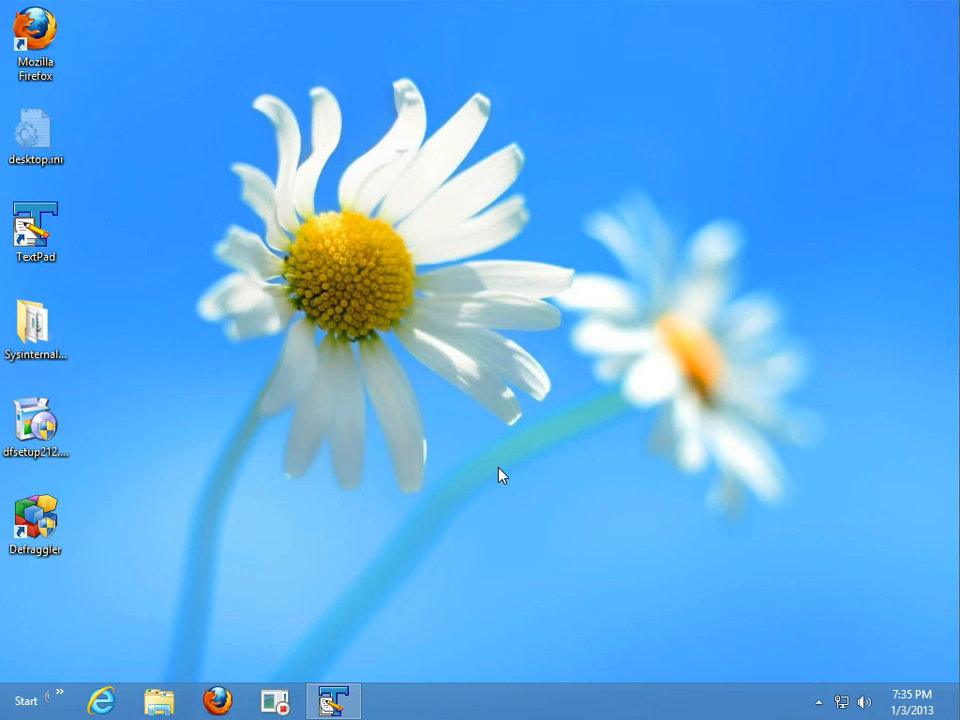